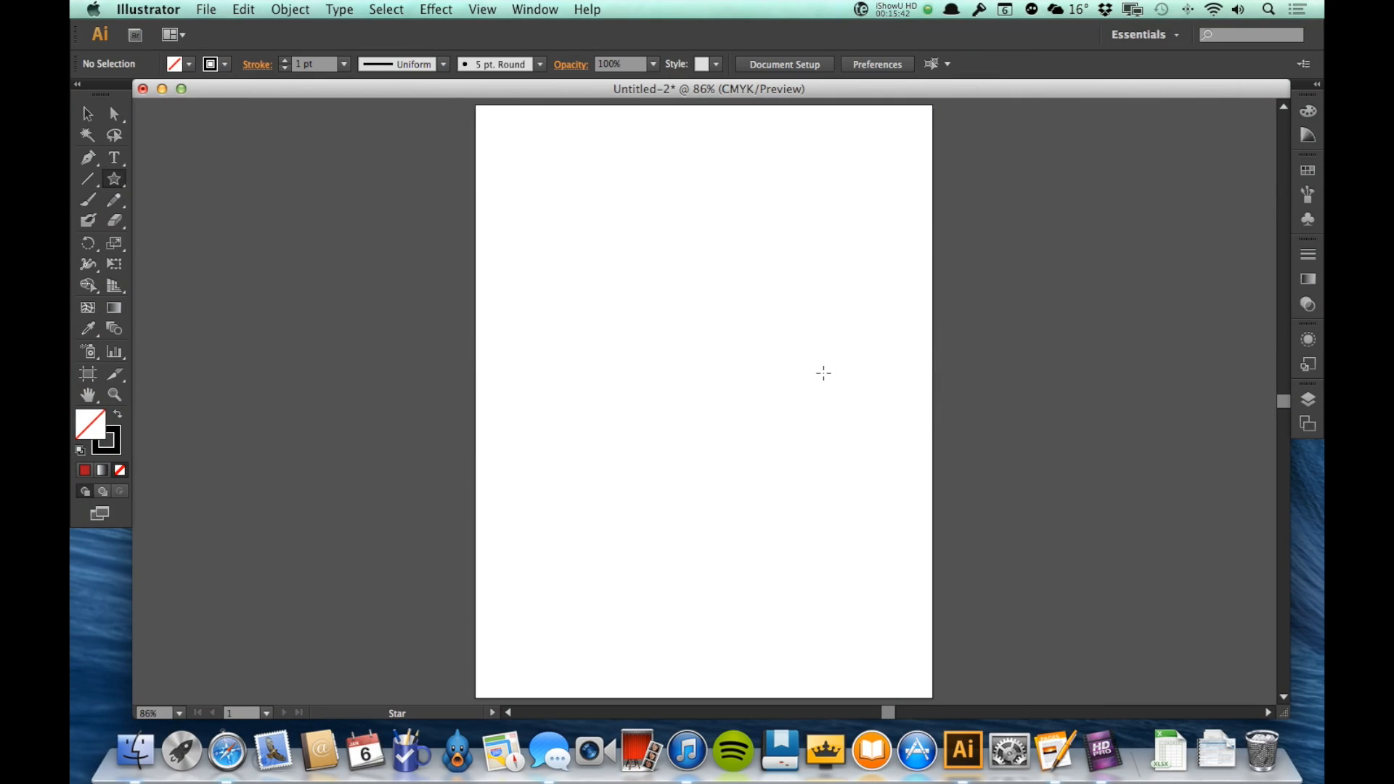
pyautogui.moveTo(87, 199)
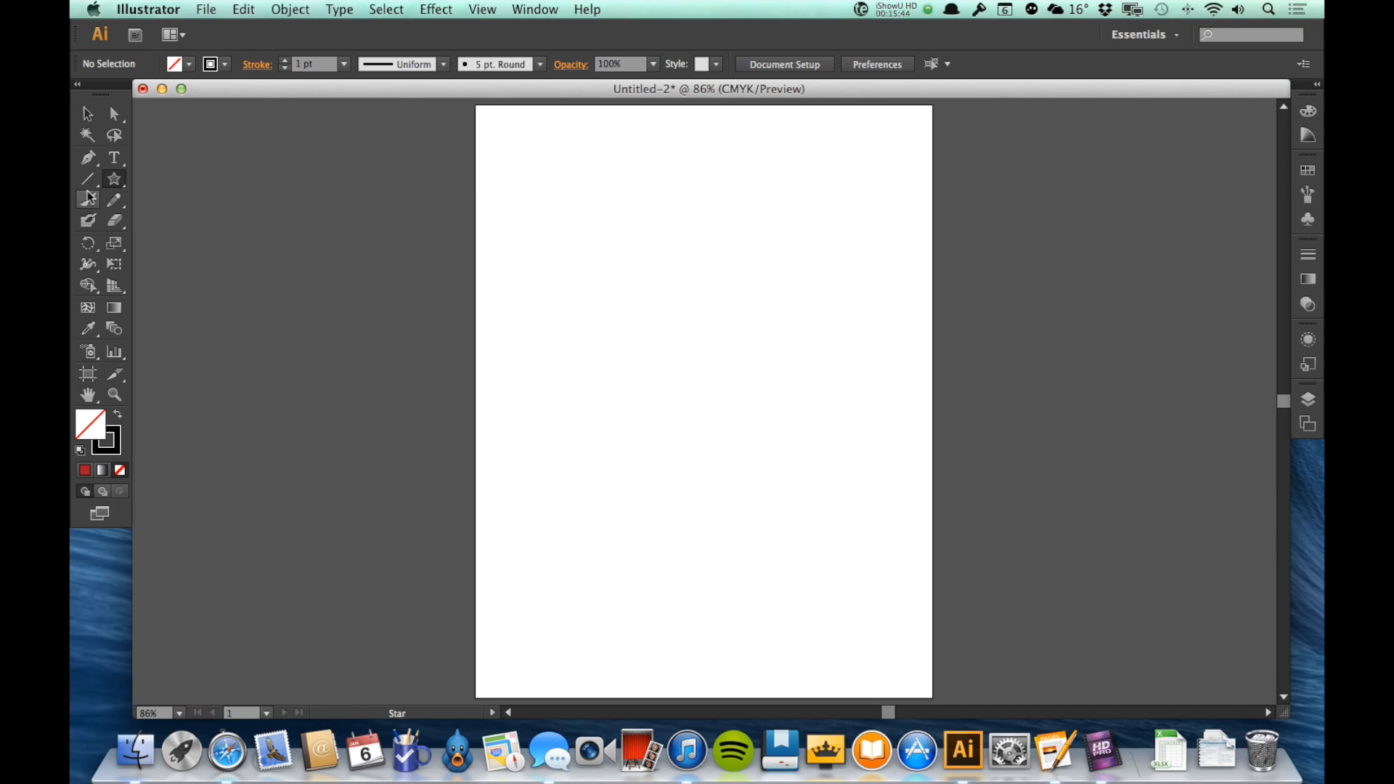
pyautogui.moveTo(89, 177)
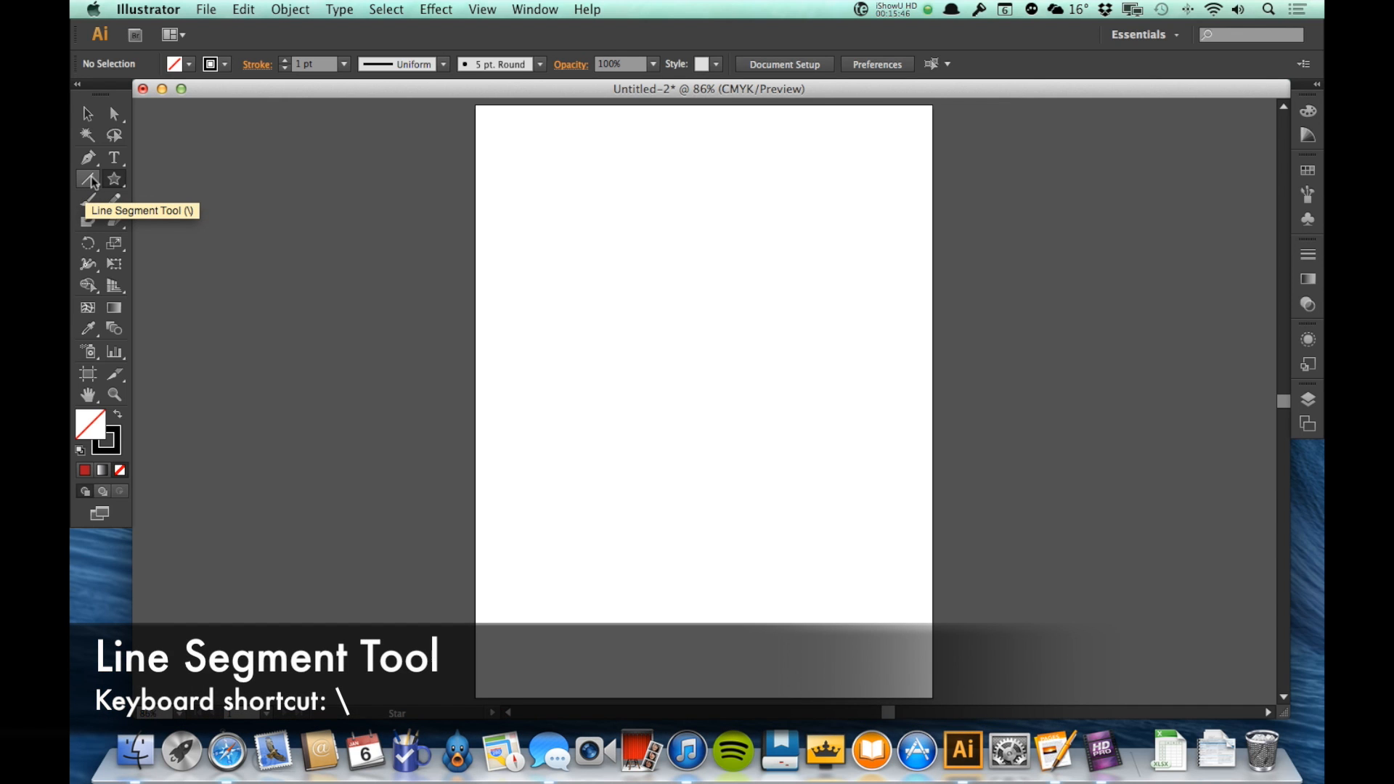
# Activate the Arc tool from the Line Segment tool flyout on the blank artboard.
pyautogui.click(89, 179)
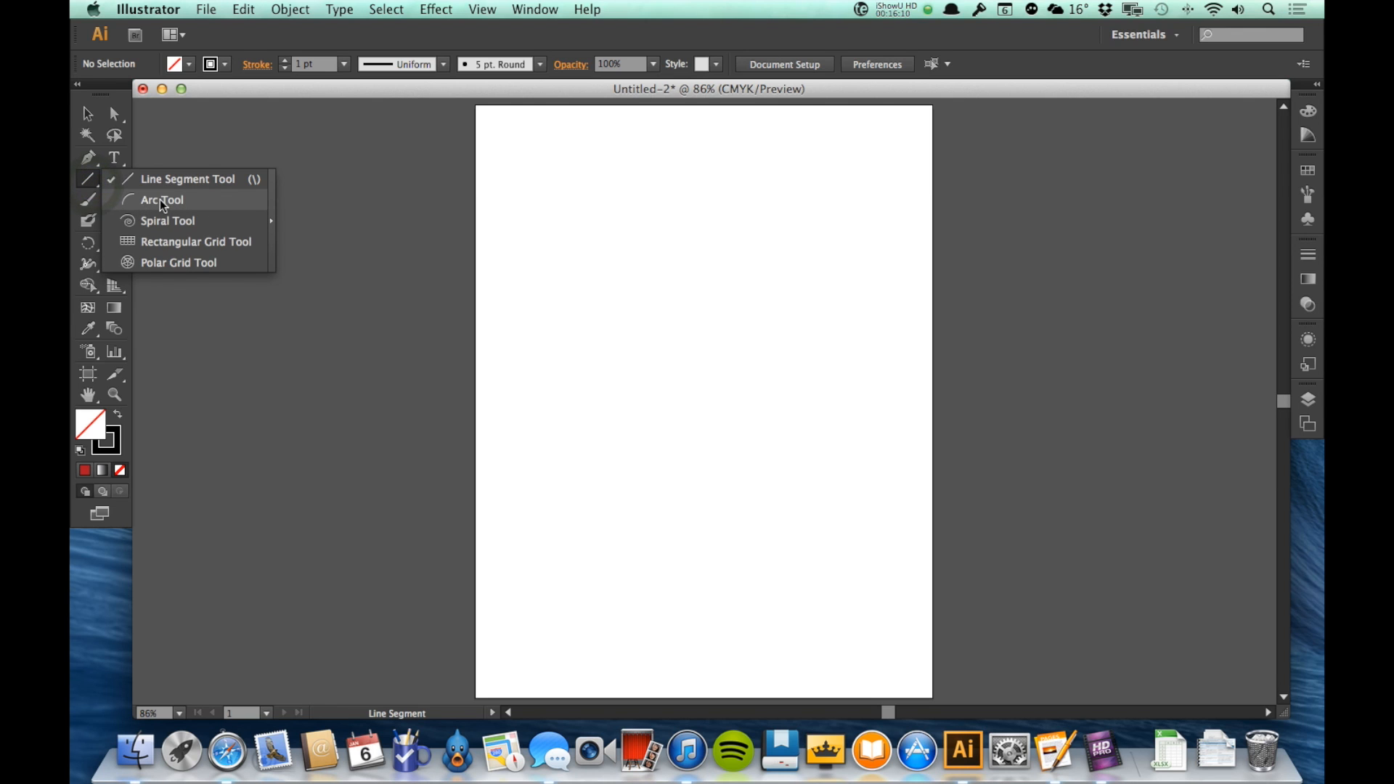
pyautogui.click(161, 199)
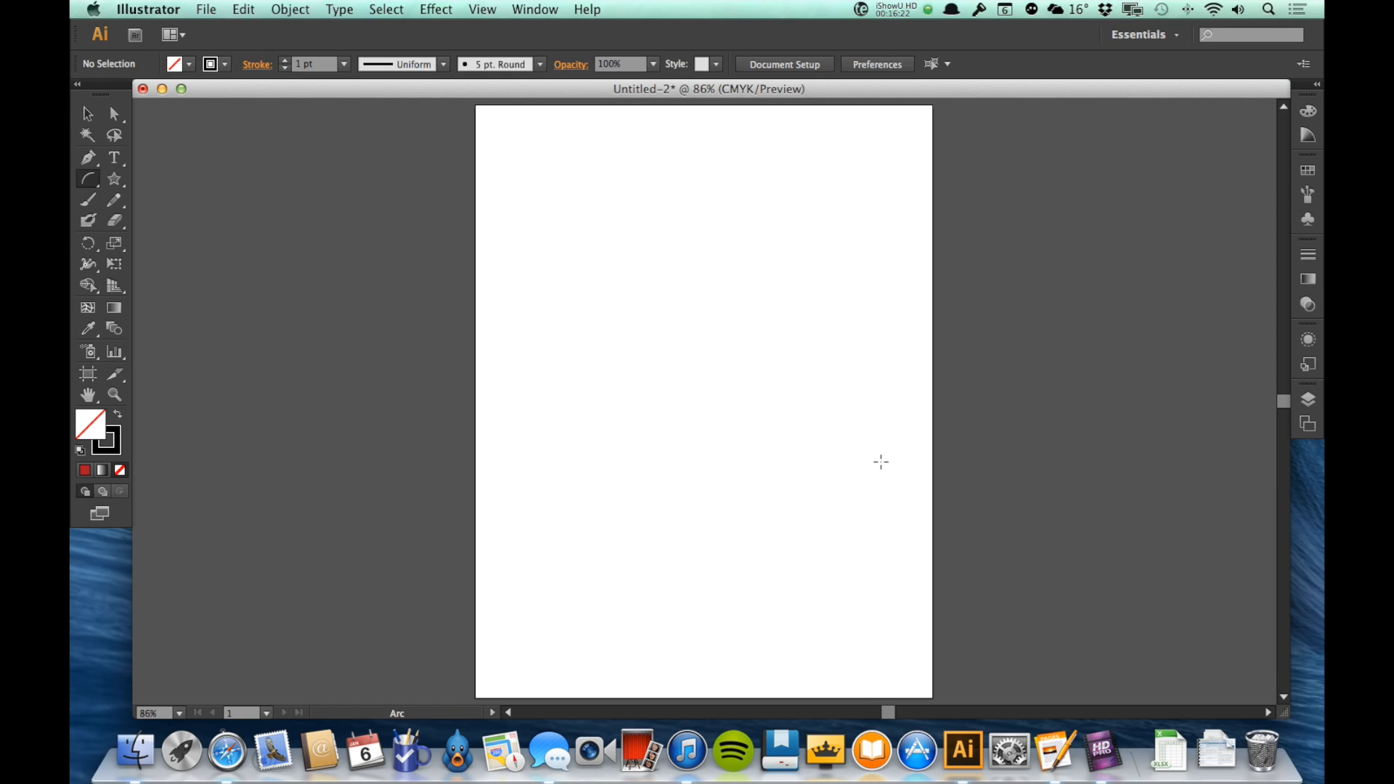
pyautogui.moveTo(116, 252)
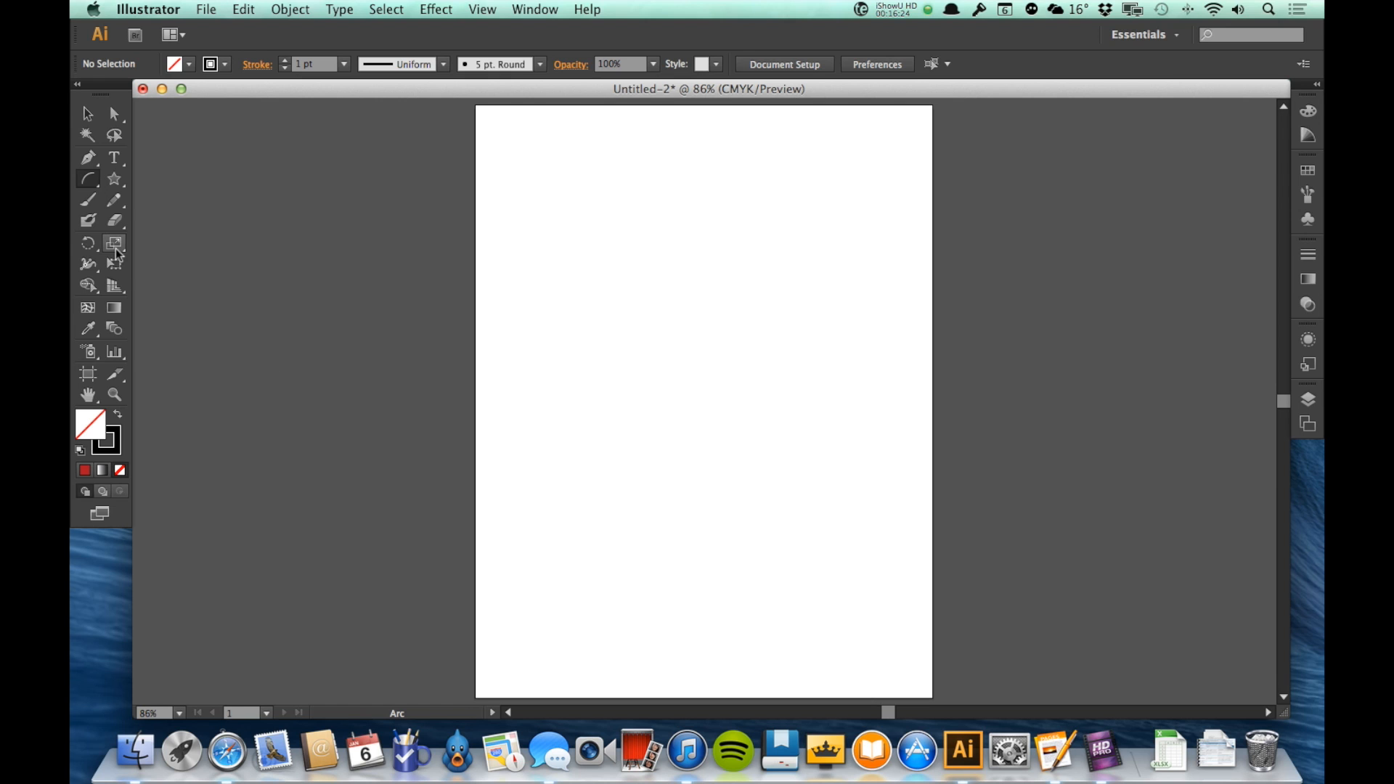
pyautogui.moveTo(88, 201)
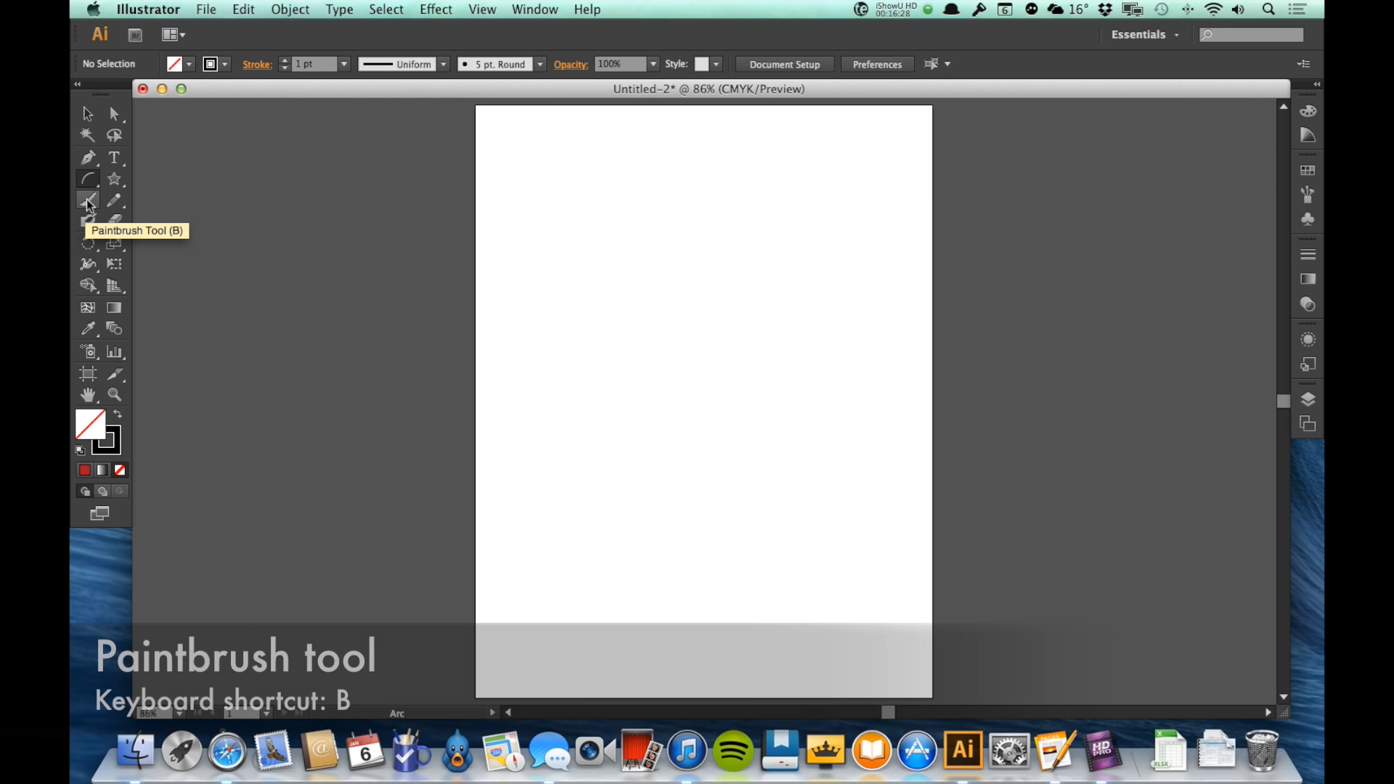
# Paint trial Paintbrush strokes, delete them, and return to the Paintbrush tool.
pyautogui.click(87, 200)
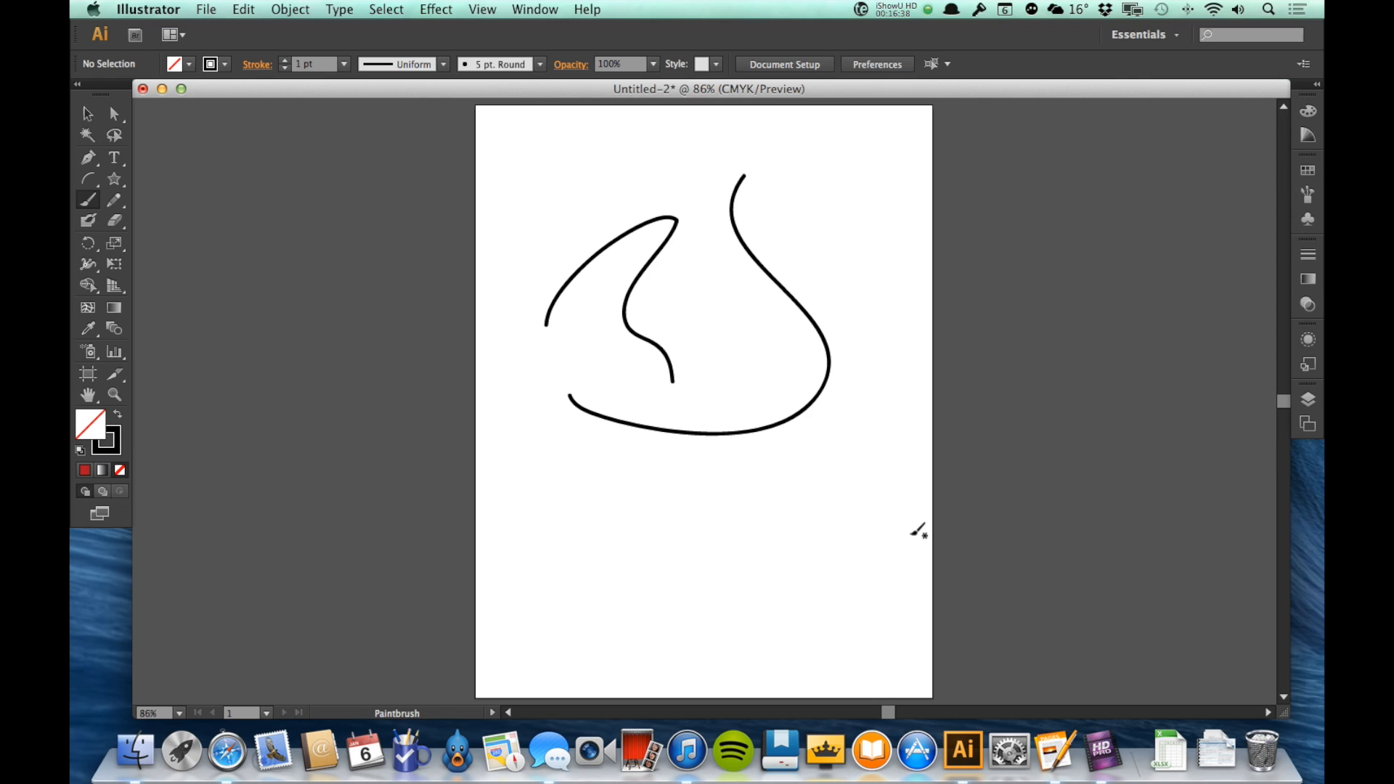
pyautogui.click(86, 113)
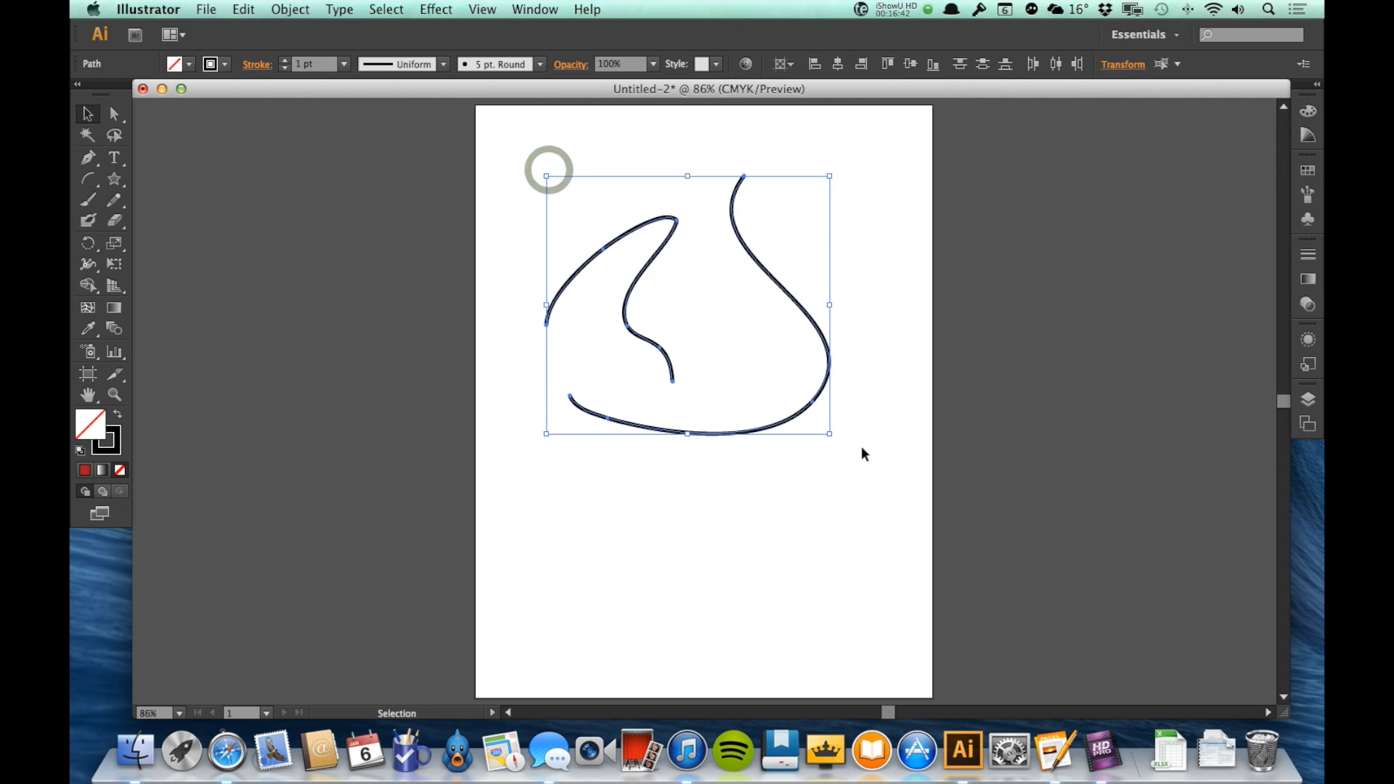
pyautogui.press('Delete')
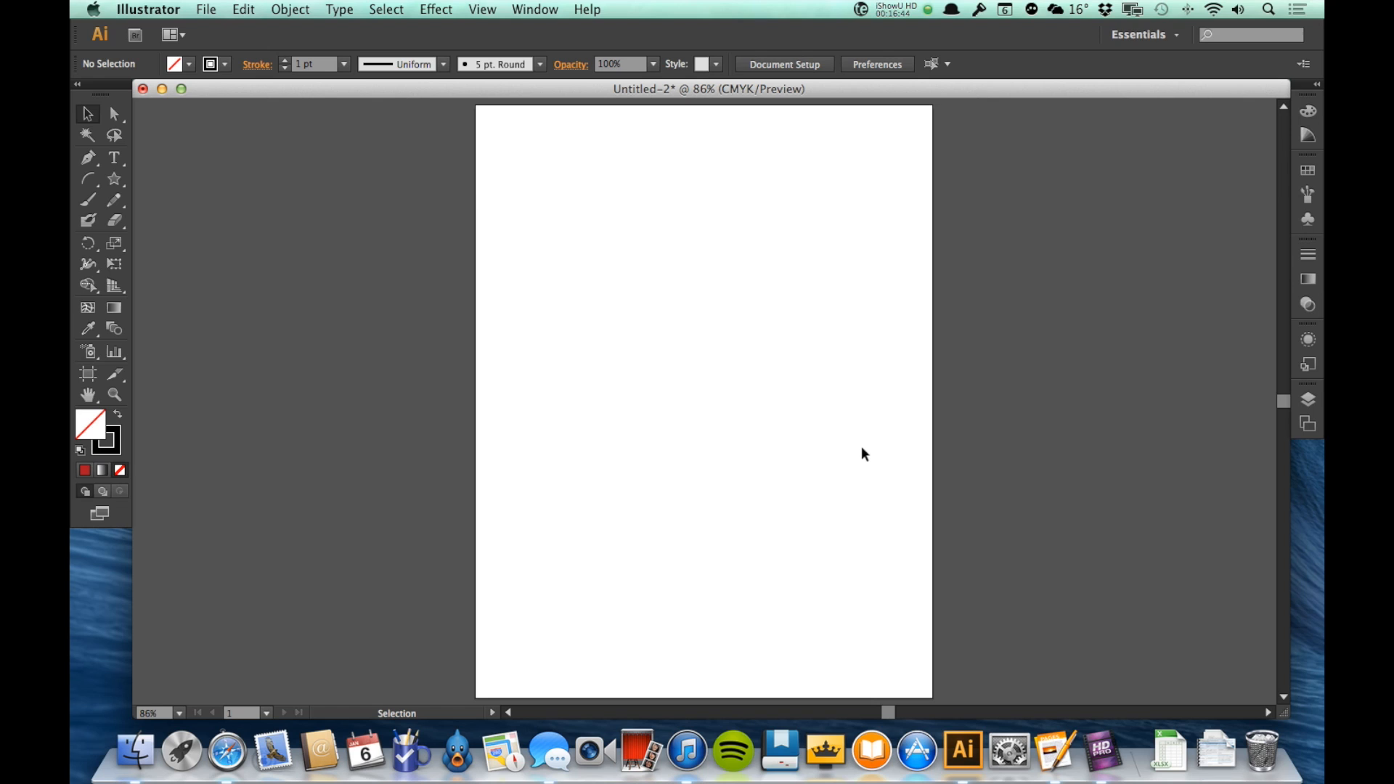
pyautogui.click(88, 199)
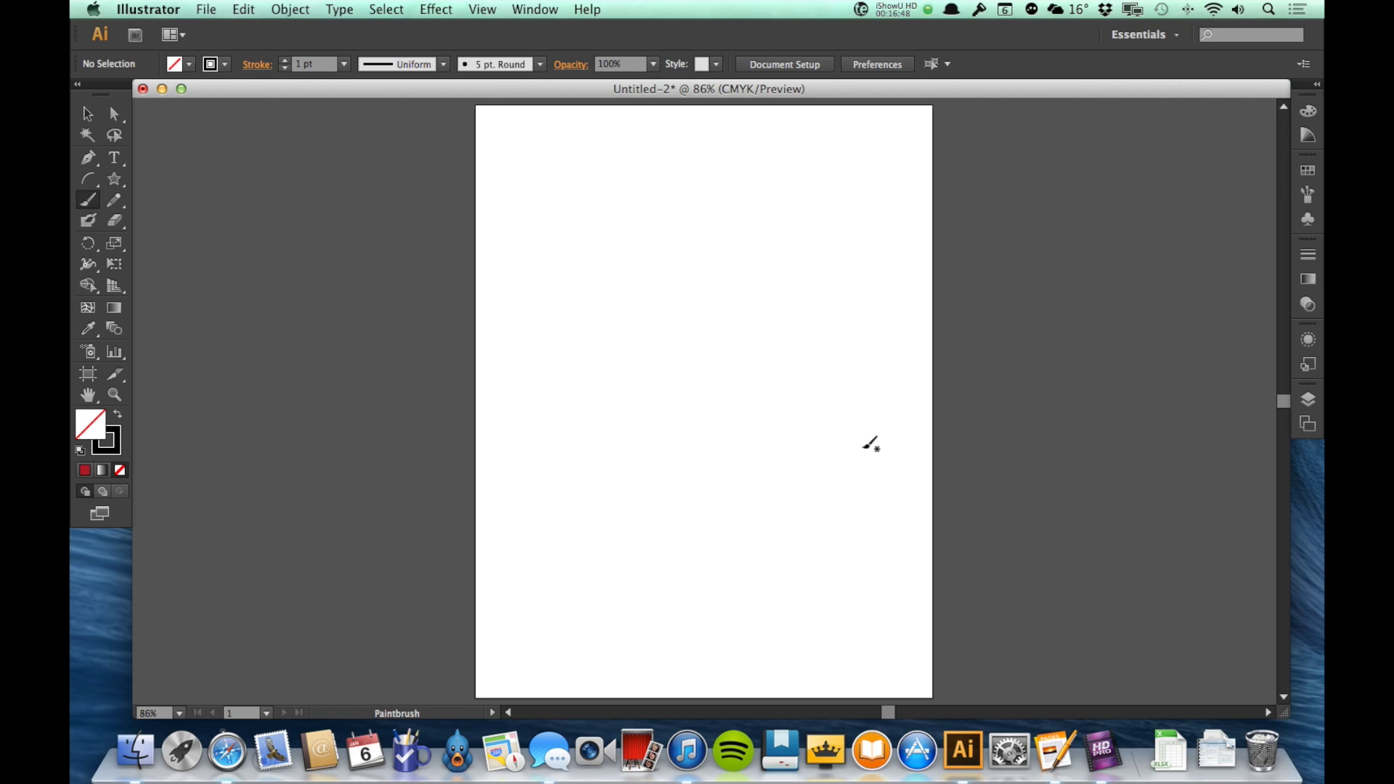
pyautogui.moveTo(567, 251)
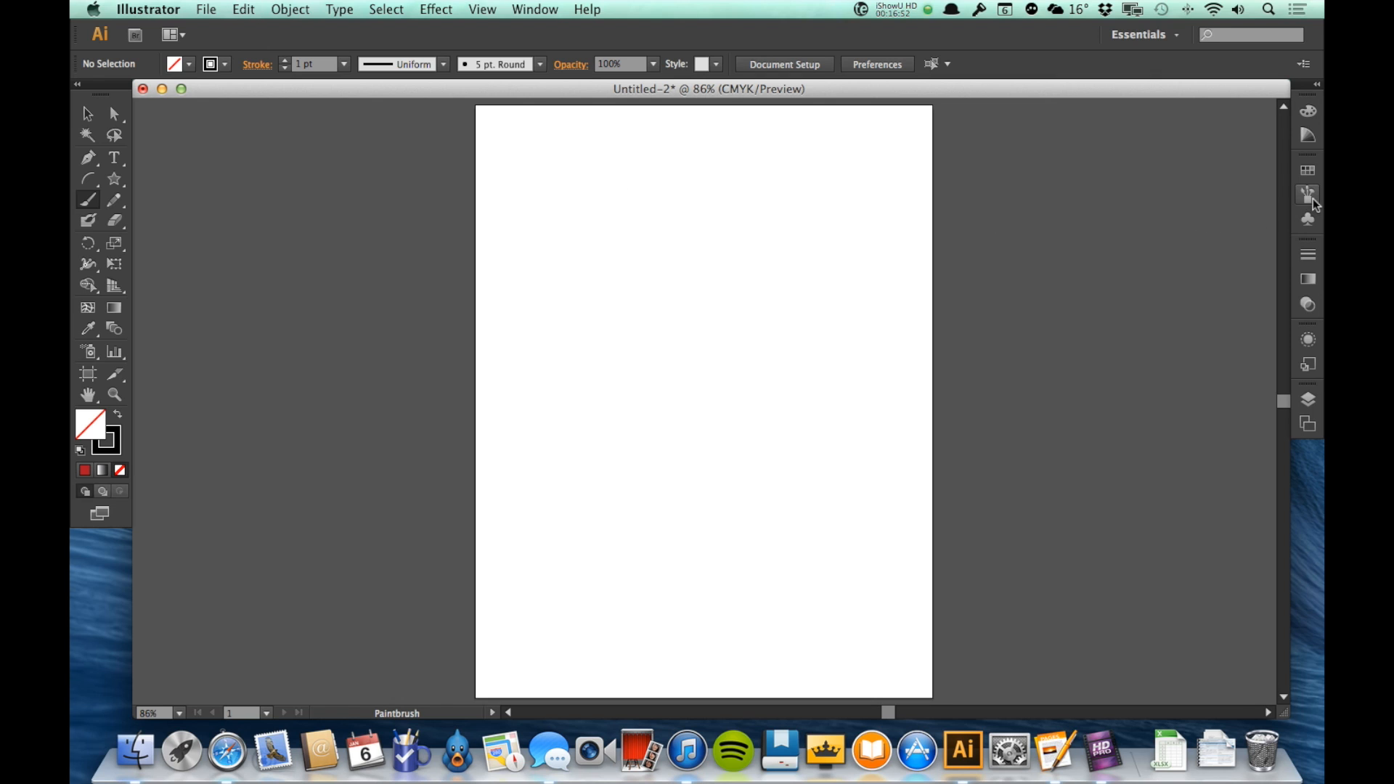
# Paint two strokes with the rough charcoal-style brush and select the large S-shaped one.
pyautogui.click(1309, 193)
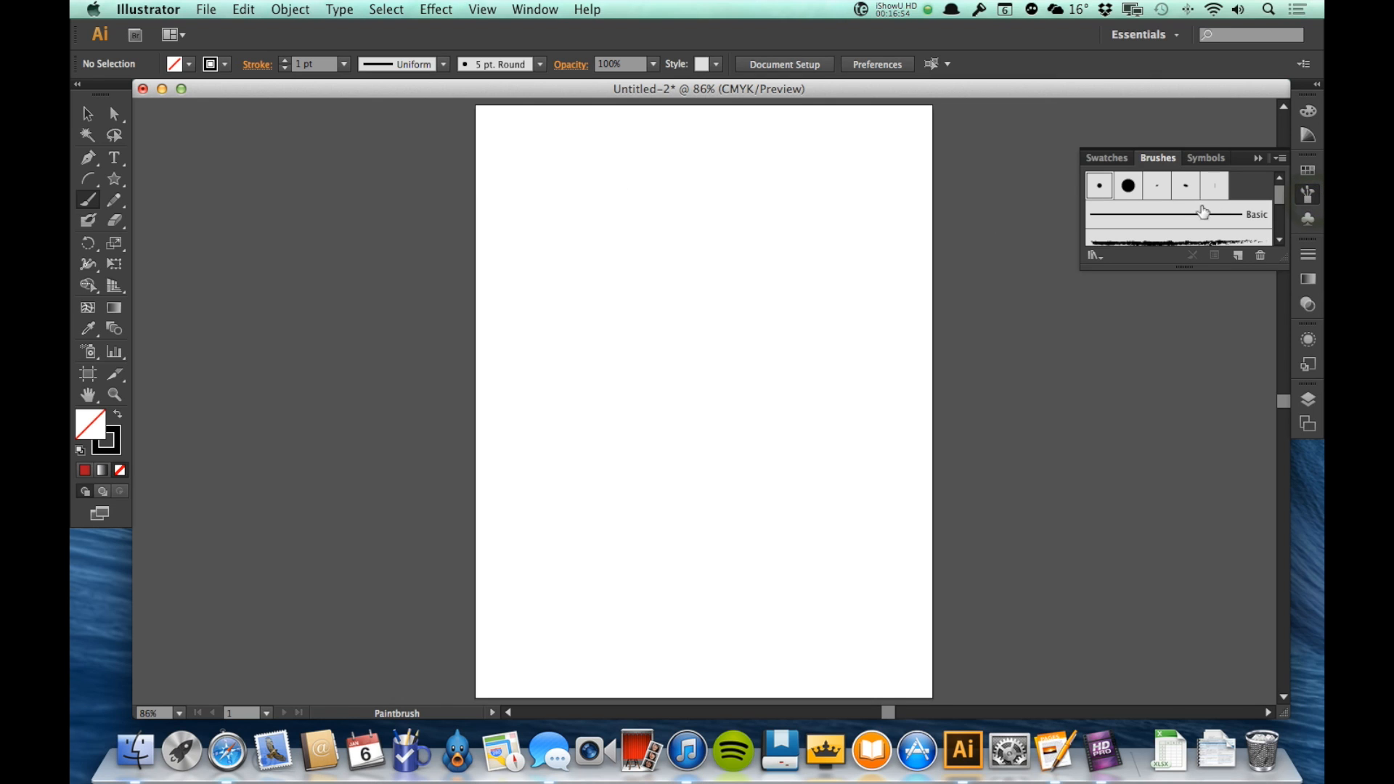
pyautogui.moveTo(1222, 222)
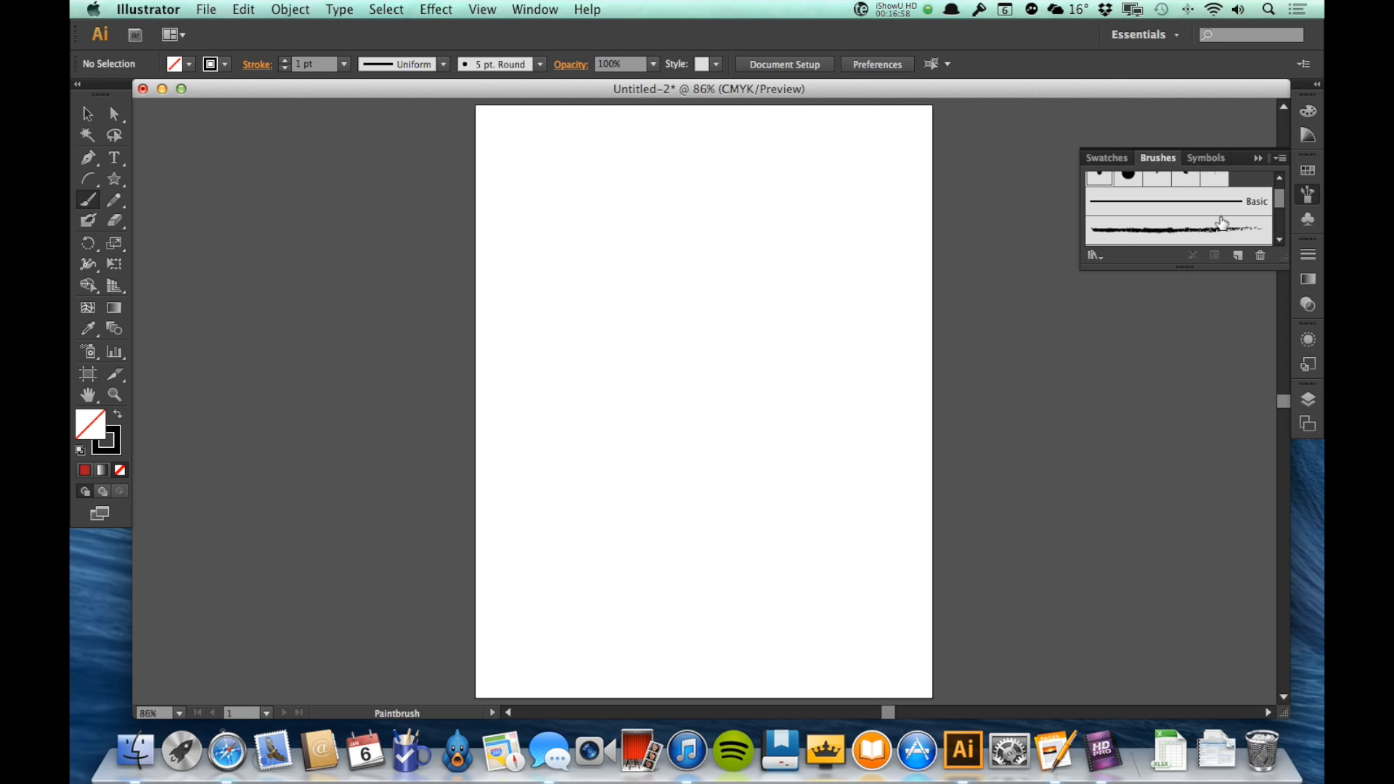
pyautogui.click(1178, 230)
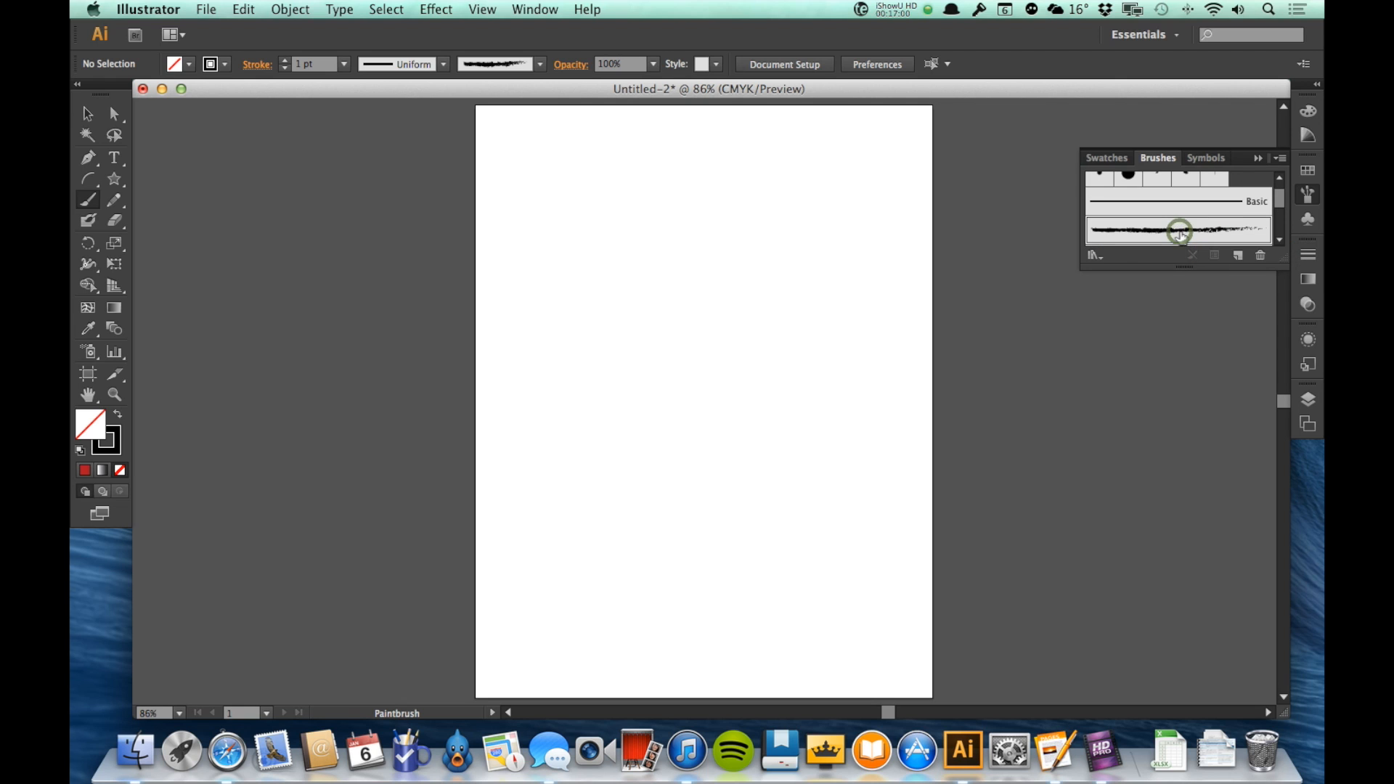
pyautogui.click(1182, 186)
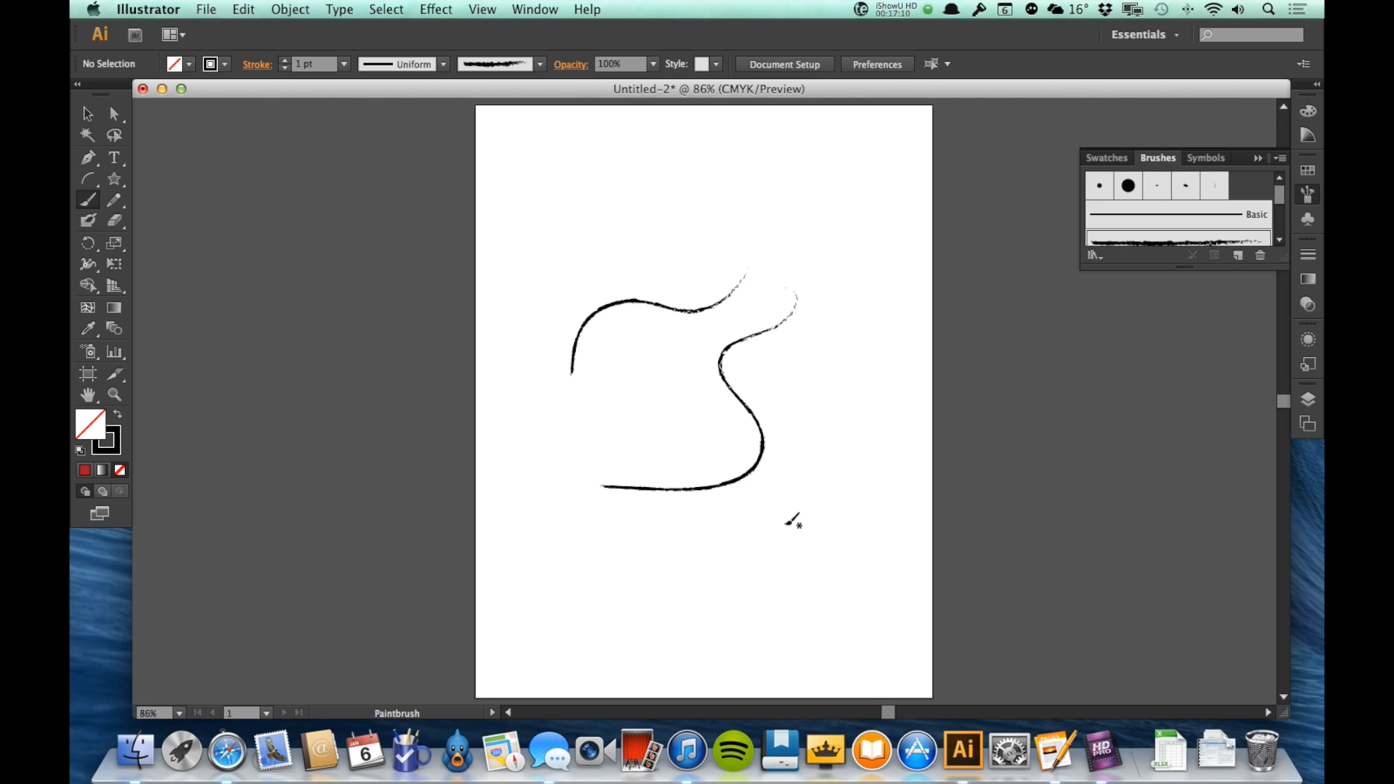
pyautogui.click(87, 113)
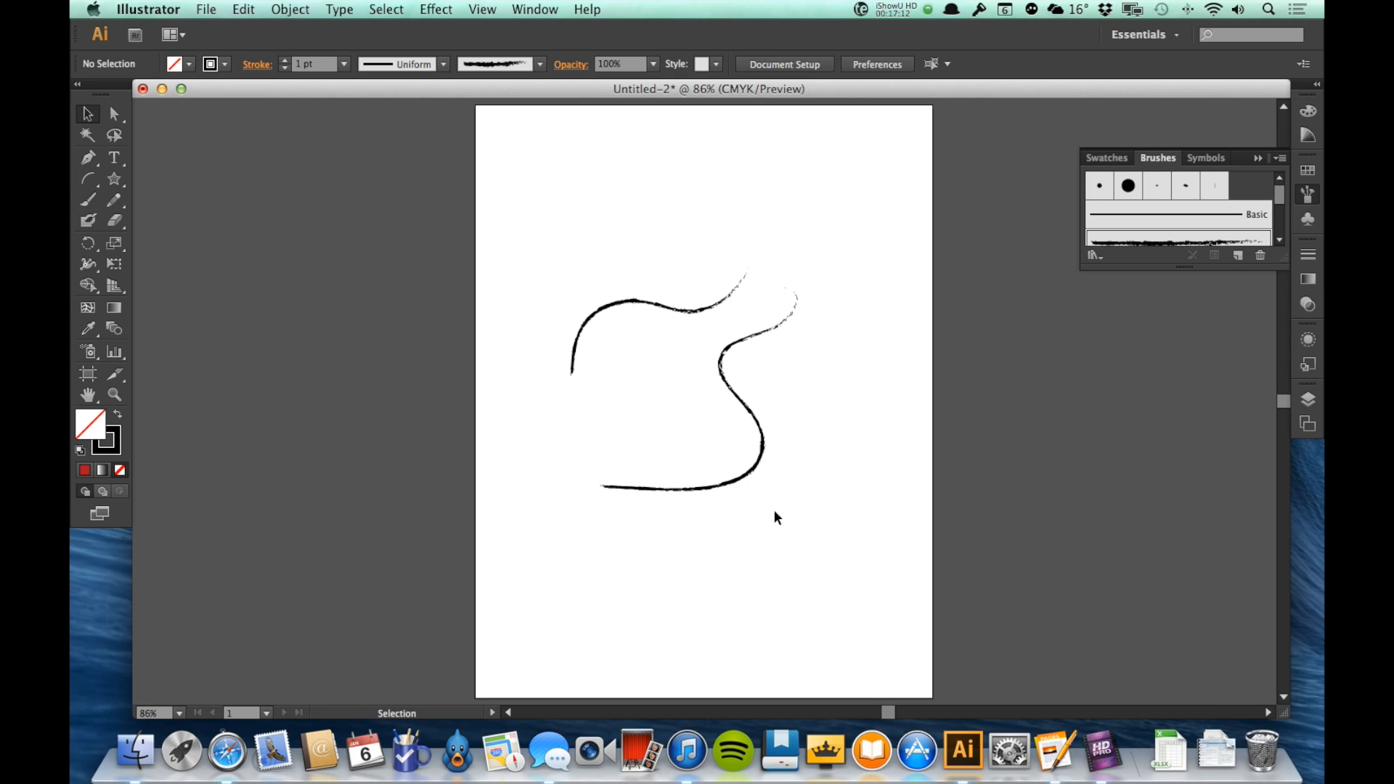
pyautogui.click(720, 486)
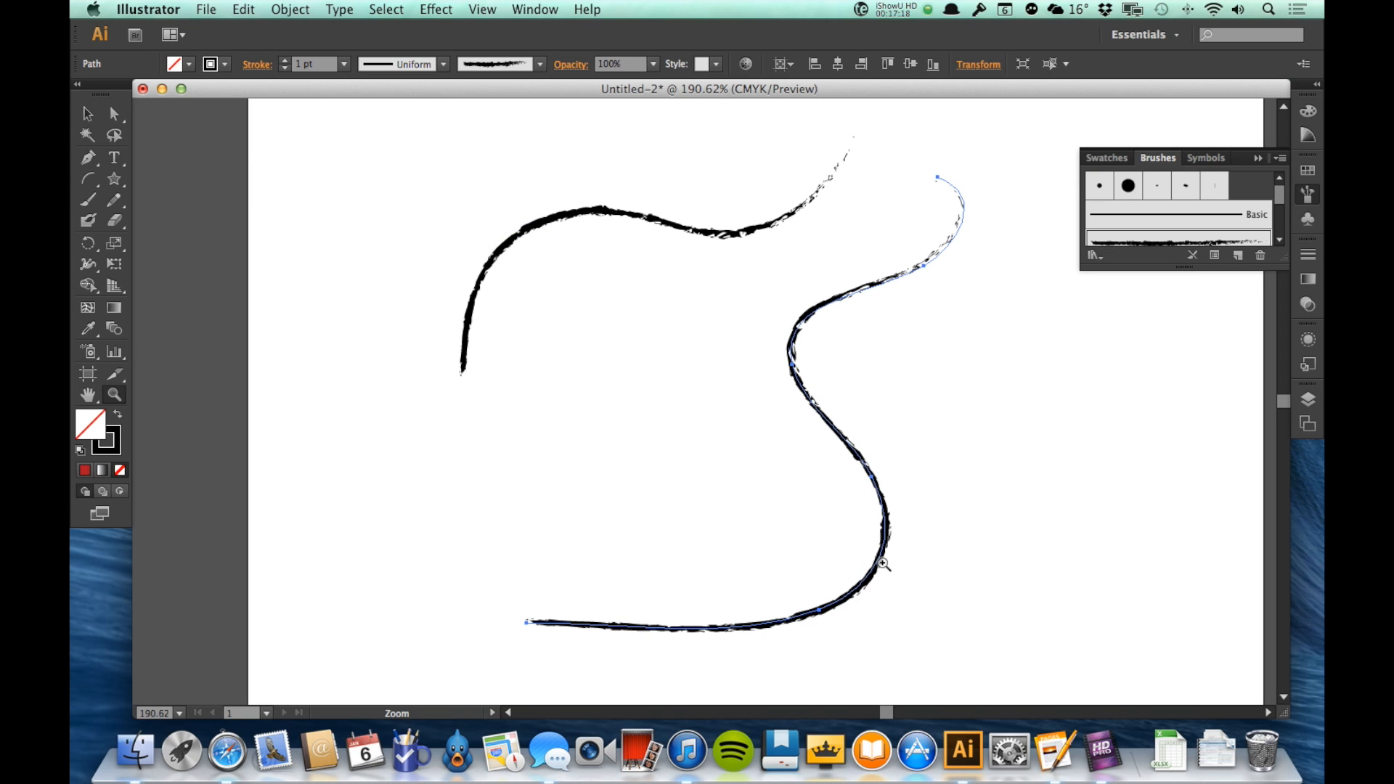
pyautogui.moveTo(983, 237)
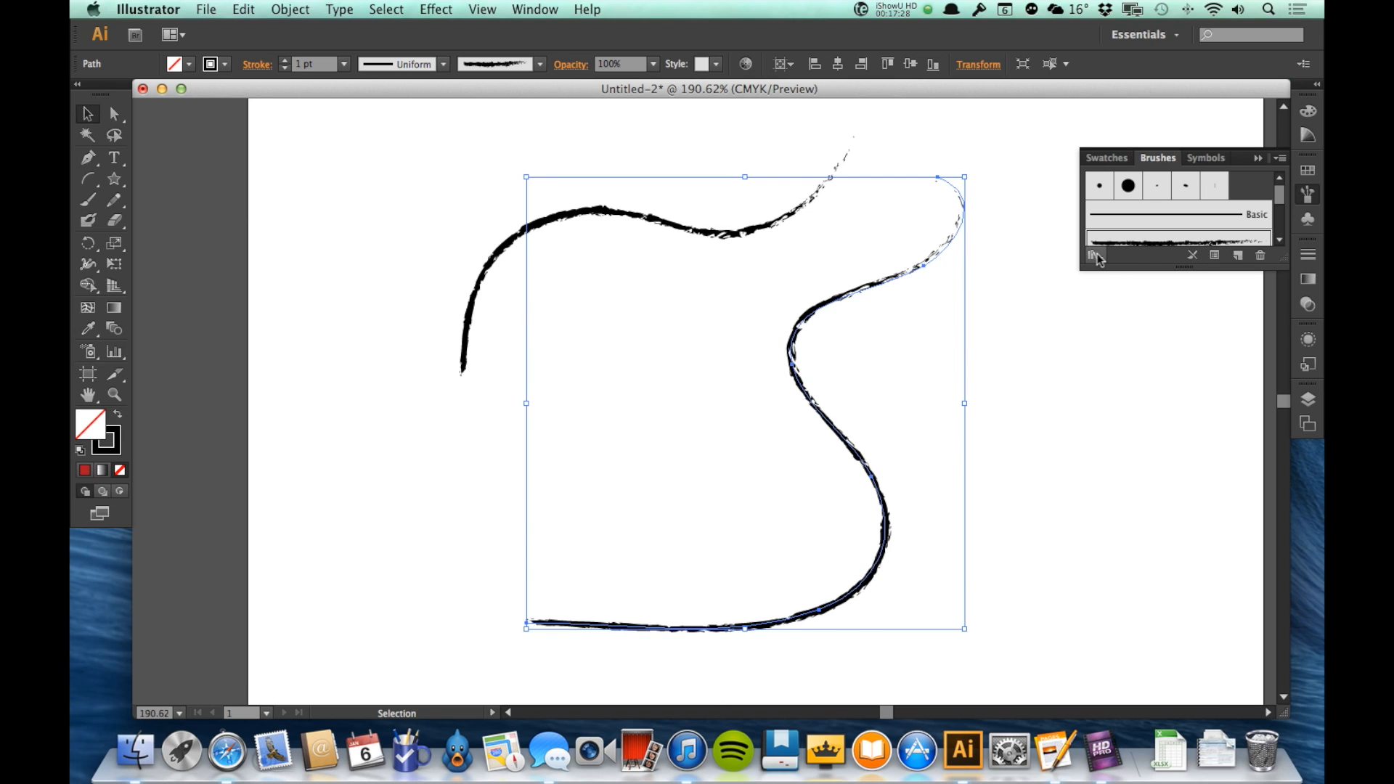
pyautogui.moveTo(1091, 256)
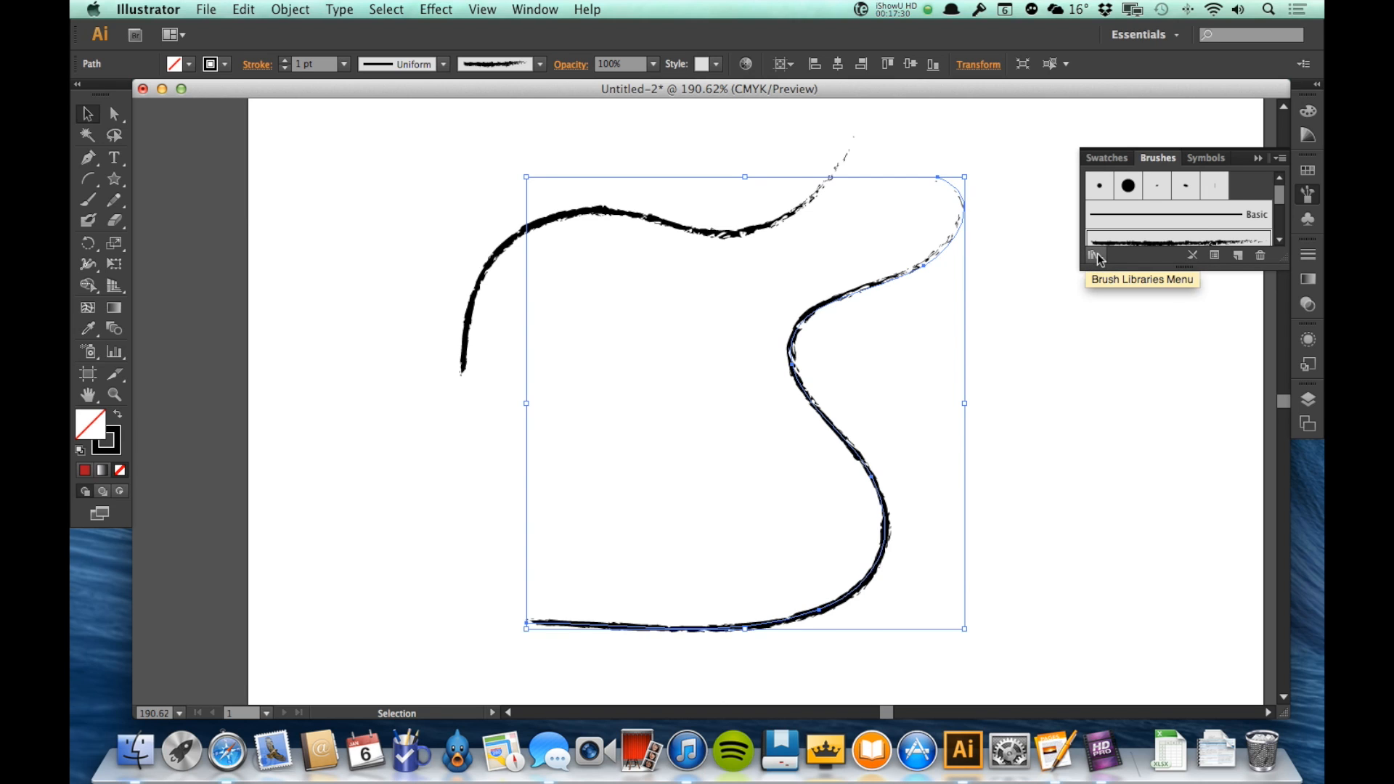
# Try an ink-style brush, return to the plain round brush, then delete every stroke.
pyautogui.click(1090, 256)
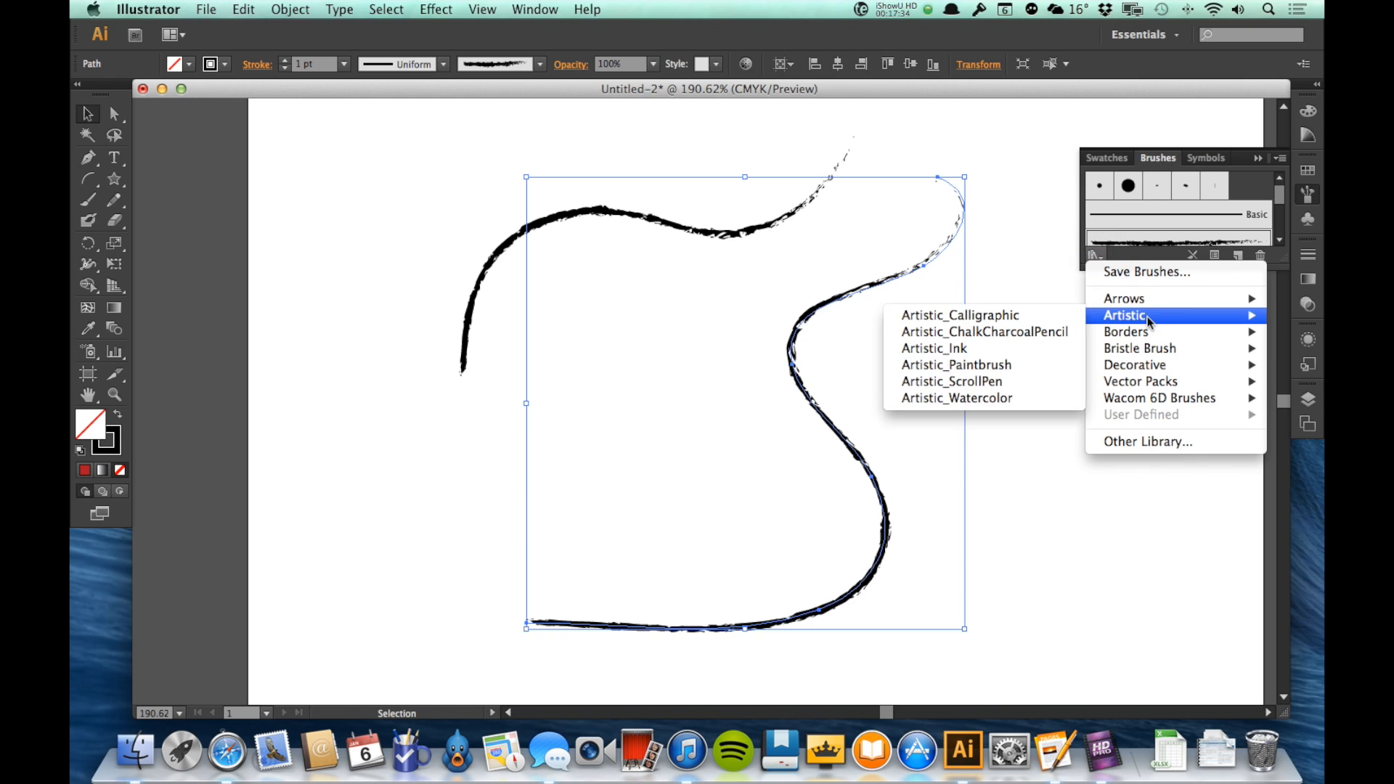
pyautogui.moveTo(1138, 347)
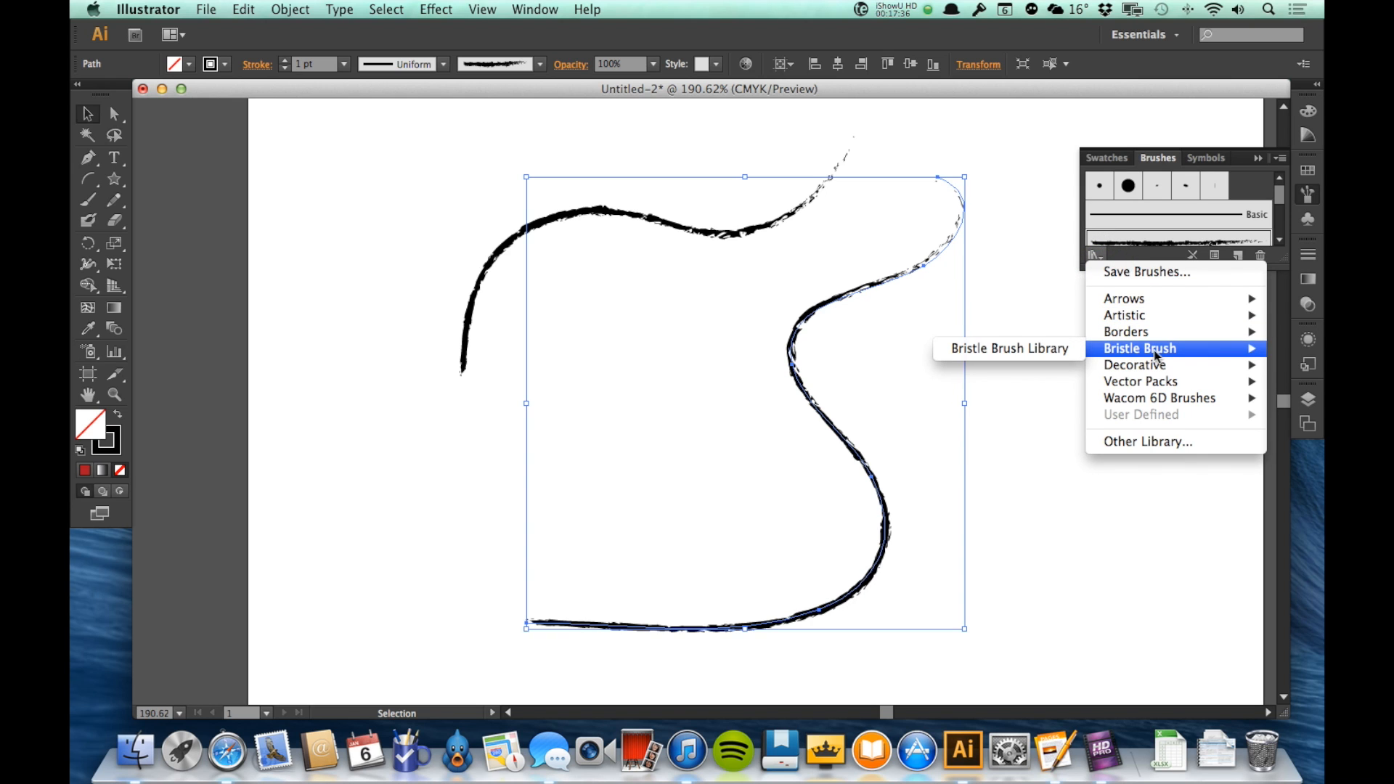
pyautogui.moveTo(1125, 315)
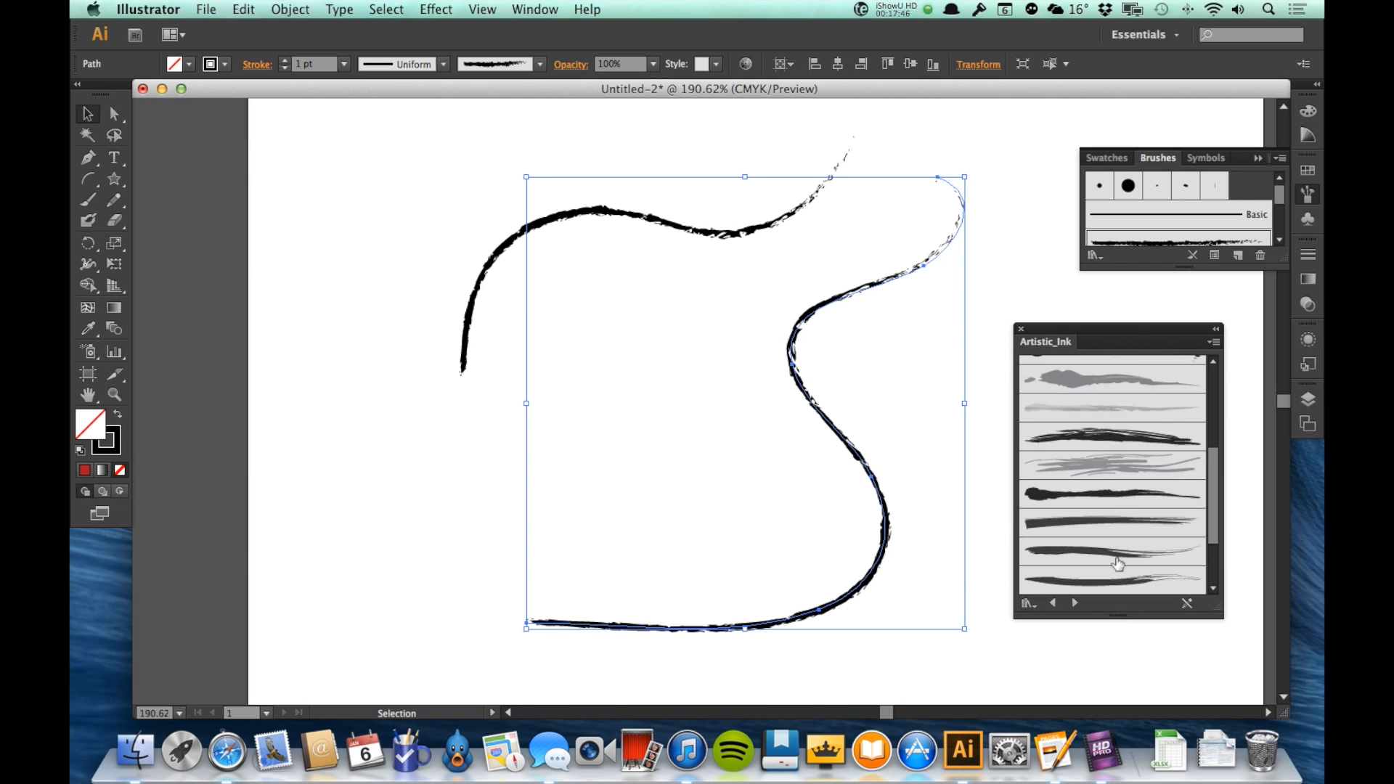
pyautogui.click(1111, 506)
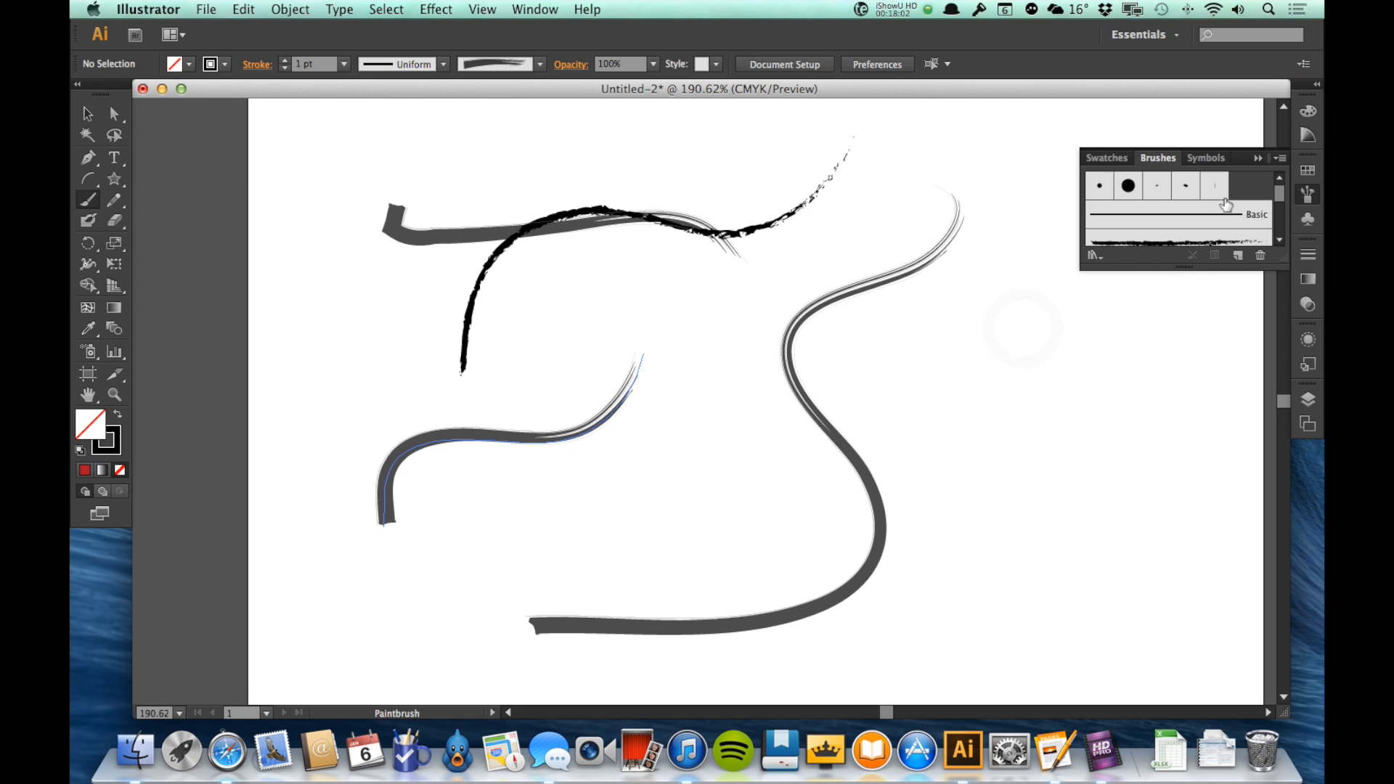
pyautogui.click(1099, 184)
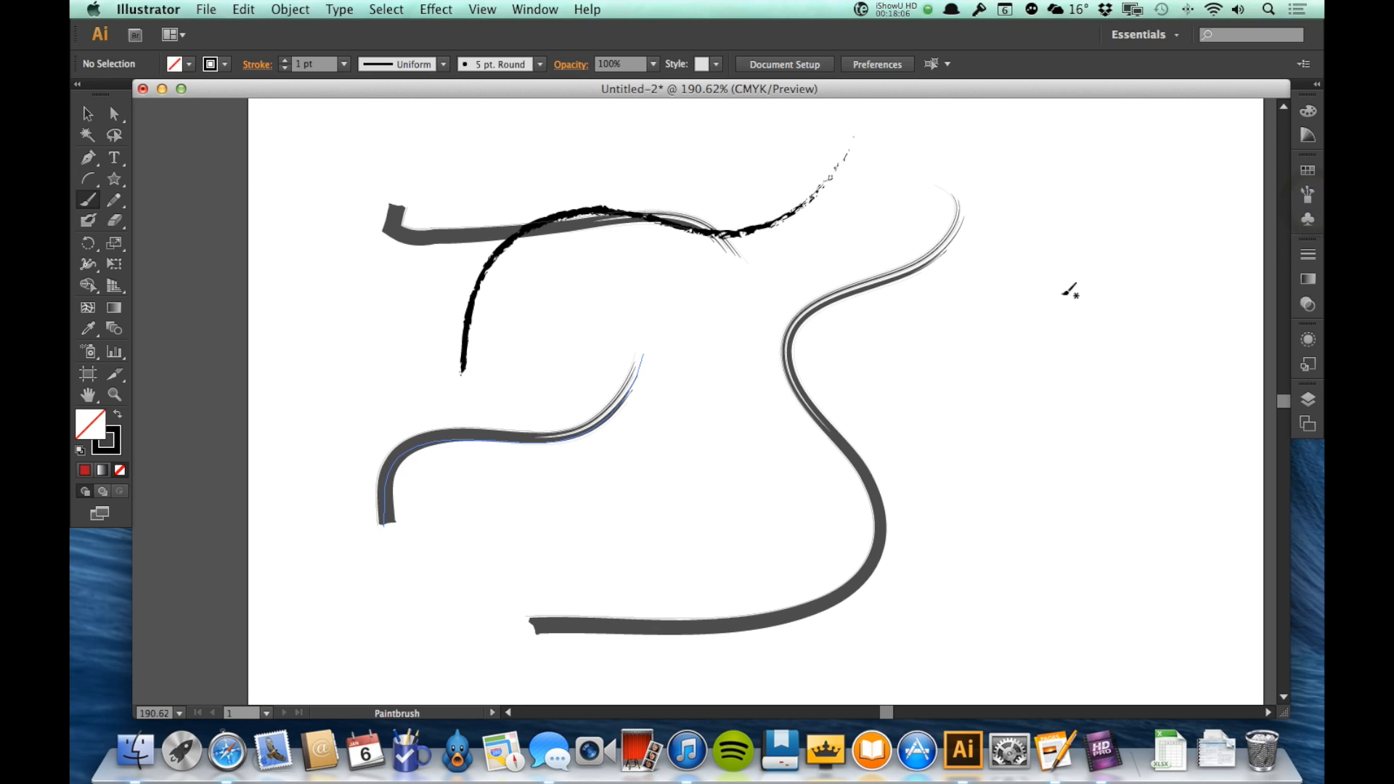
pyautogui.press('cmd+a')
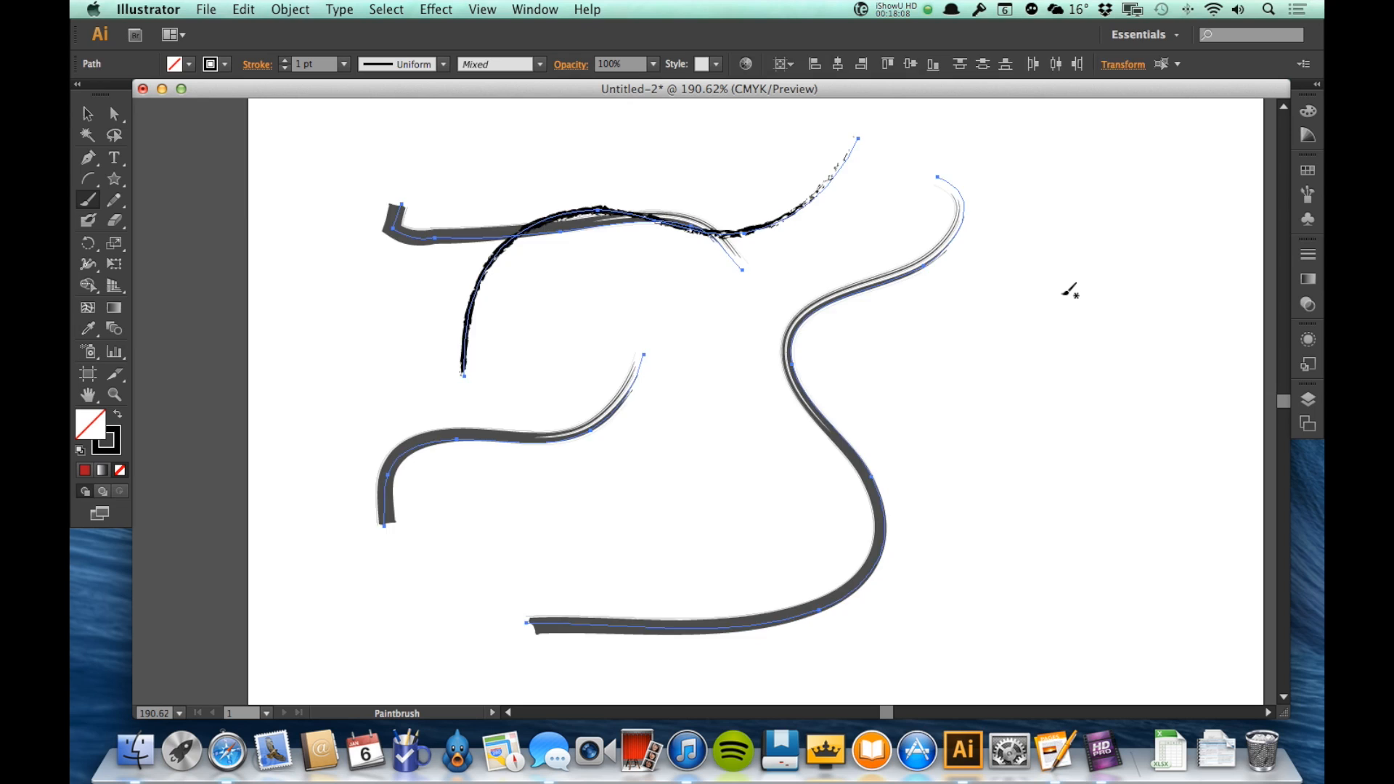
pyautogui.press('Delete')
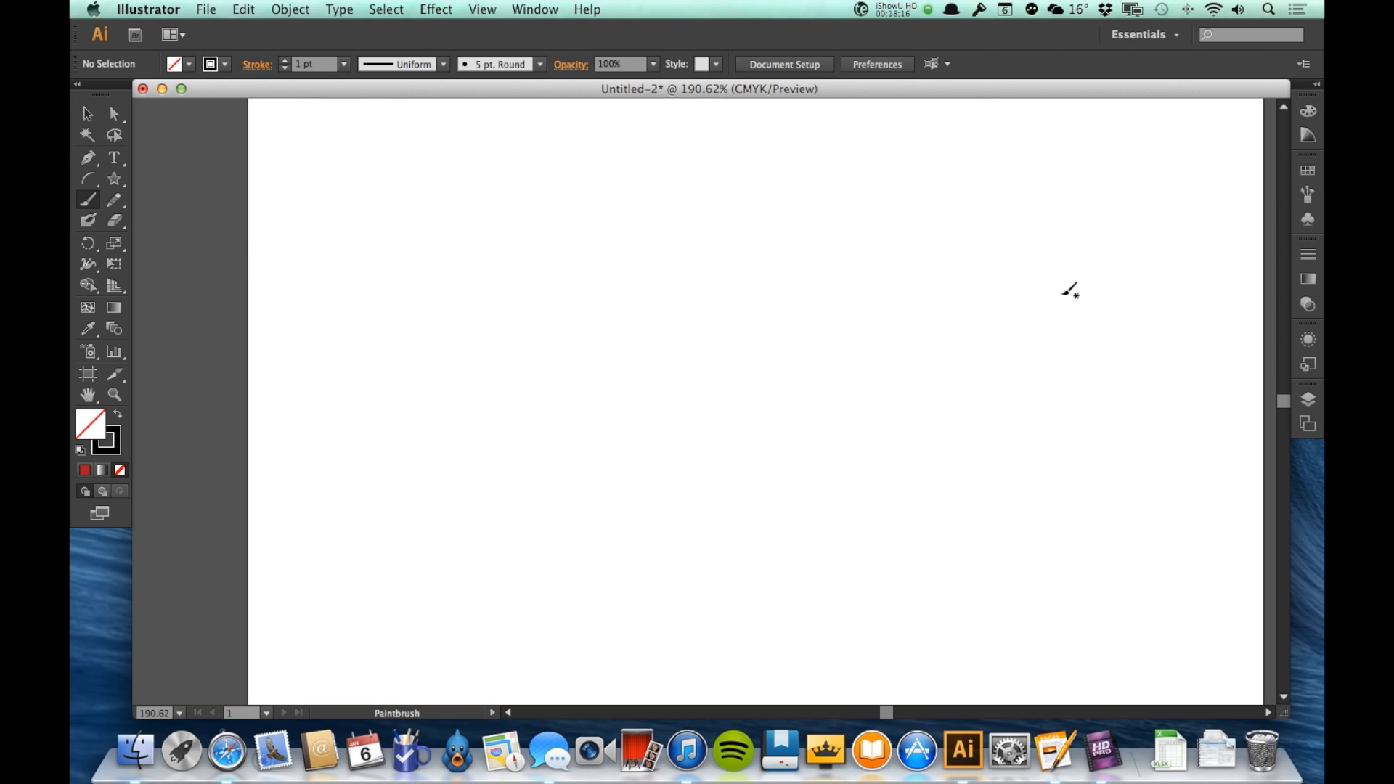
pyautogui.moveTo(1309, 196)
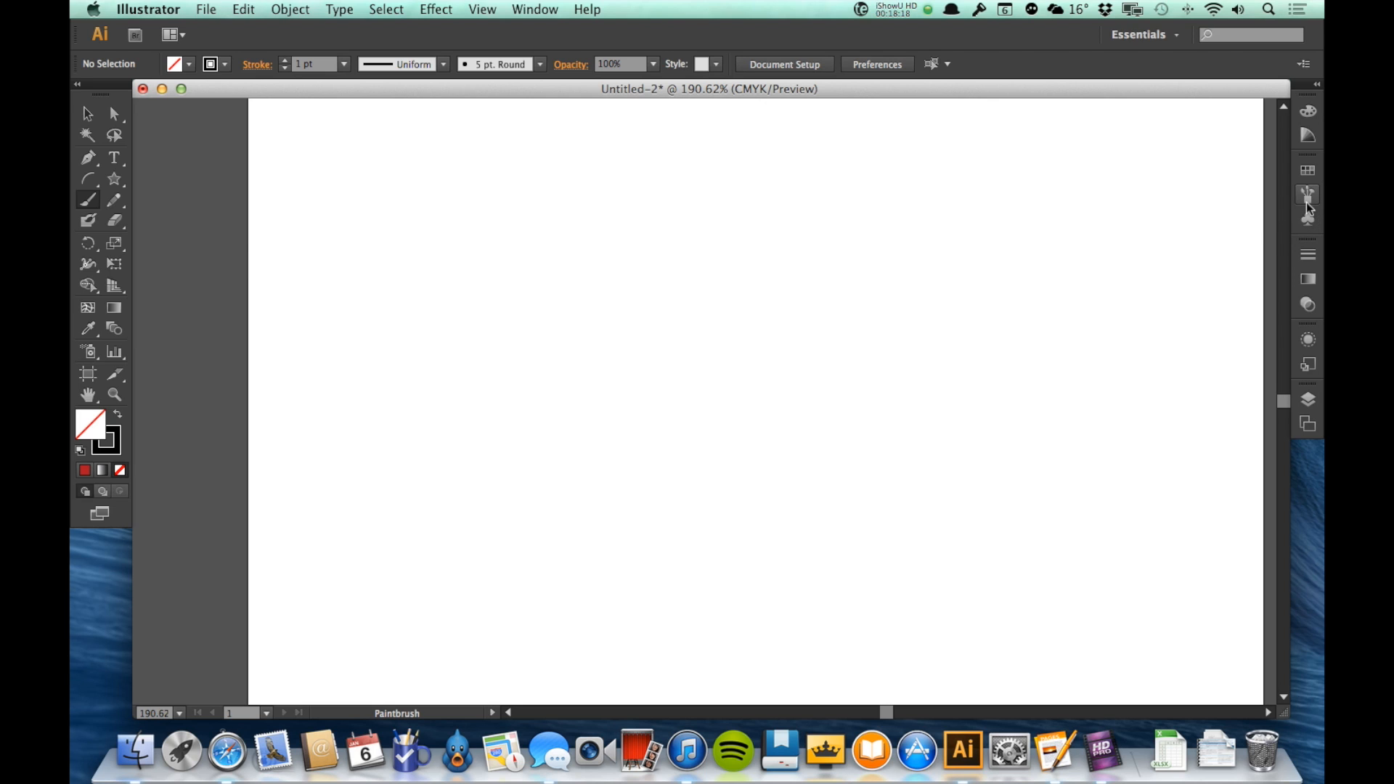
pyautogui.moveTo(1309, 196)
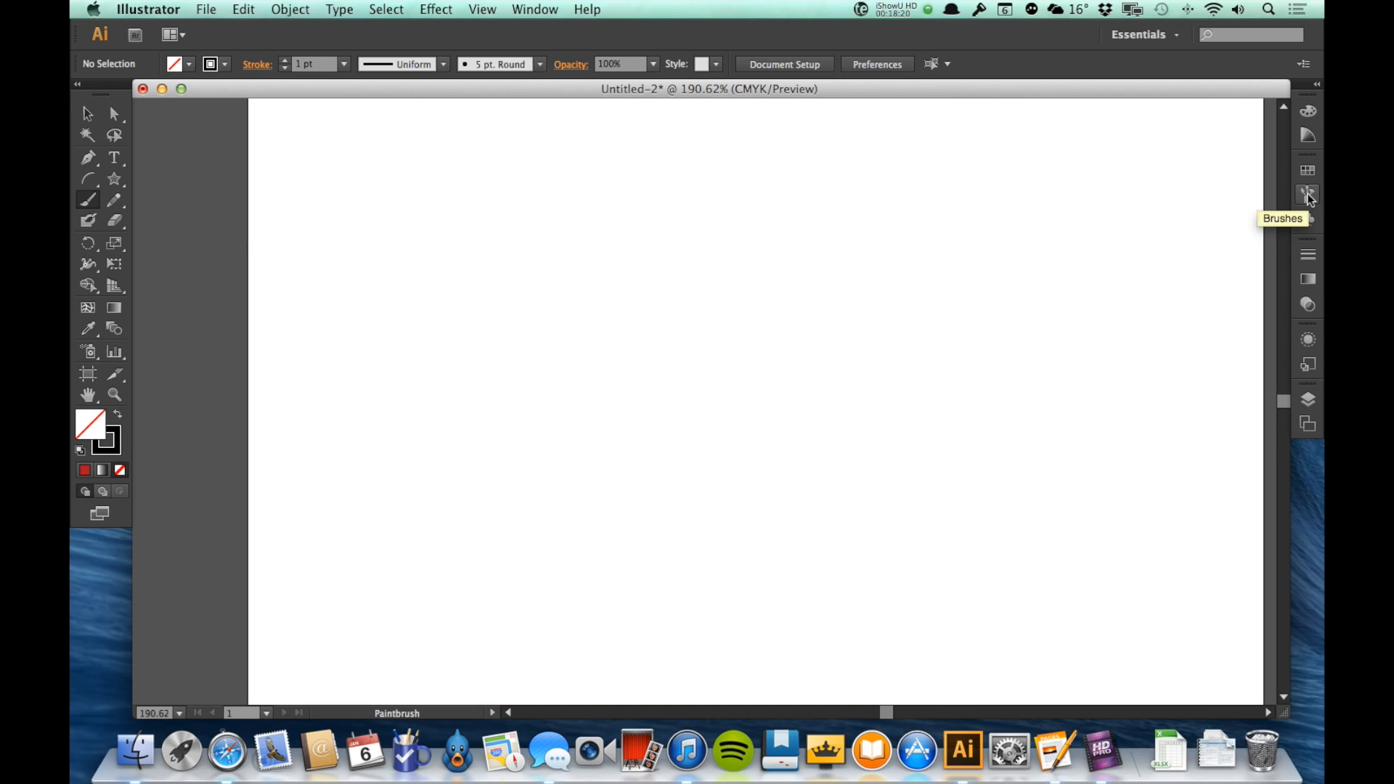
# Browse the Brush Libraries menu to Other Library… and cancel without loading one.
pyautogui.click(1309, 194)
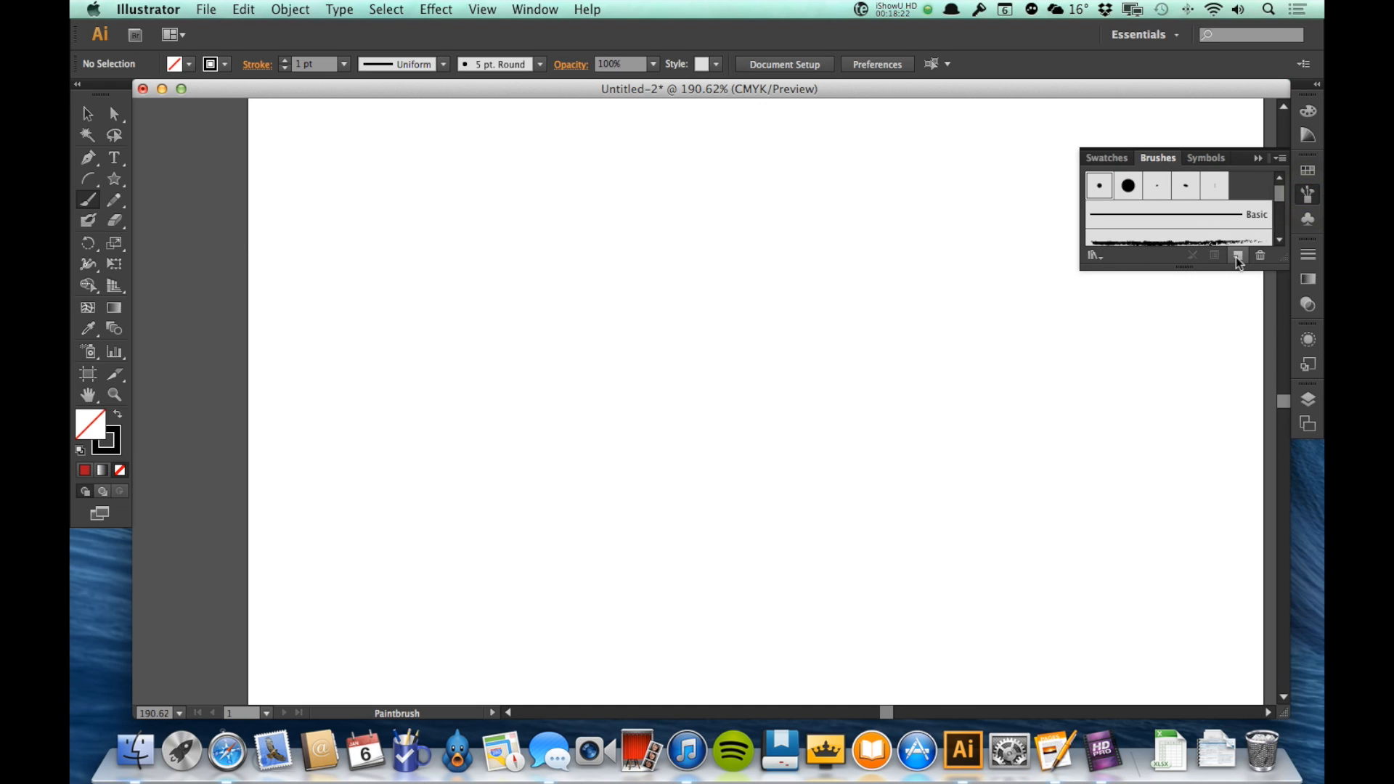
pyautogui.click(1236, 256)
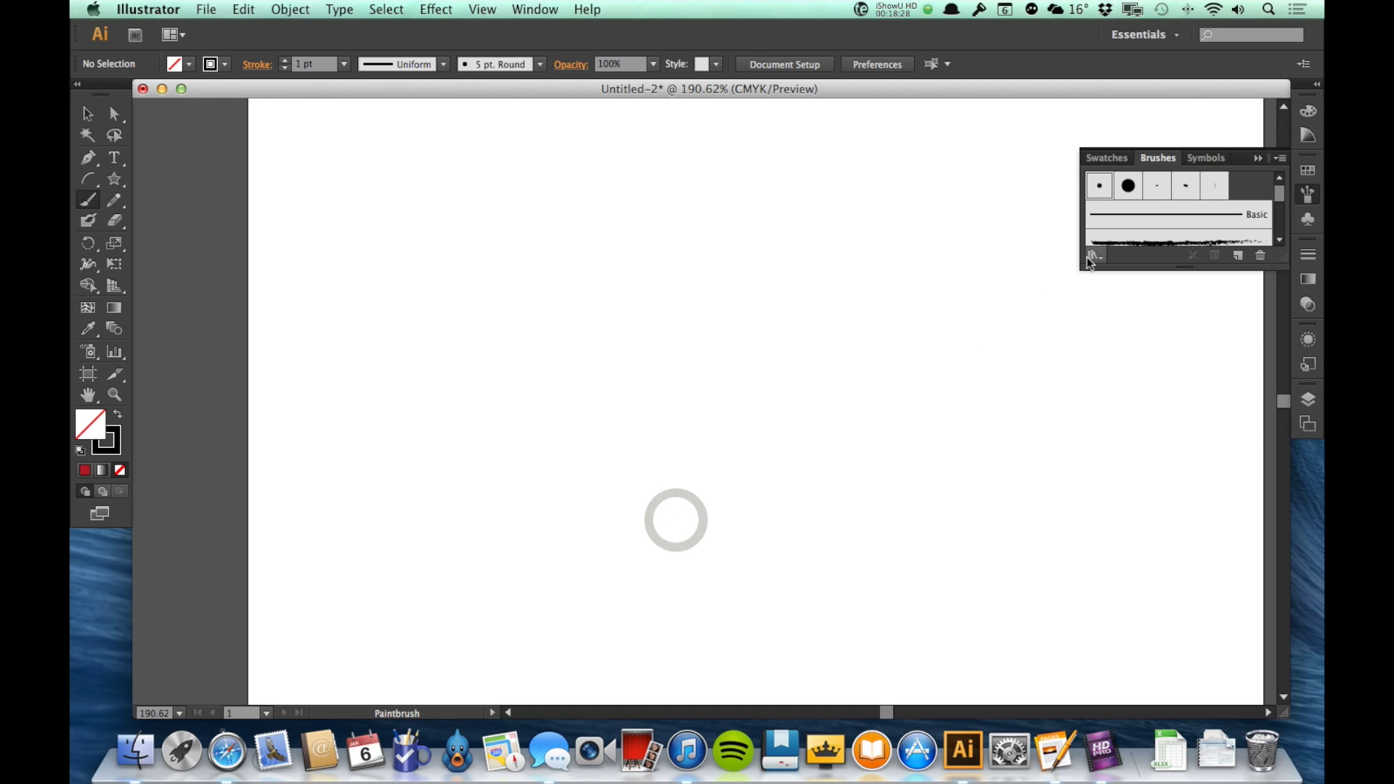
pyautogui.click(1091, 255)
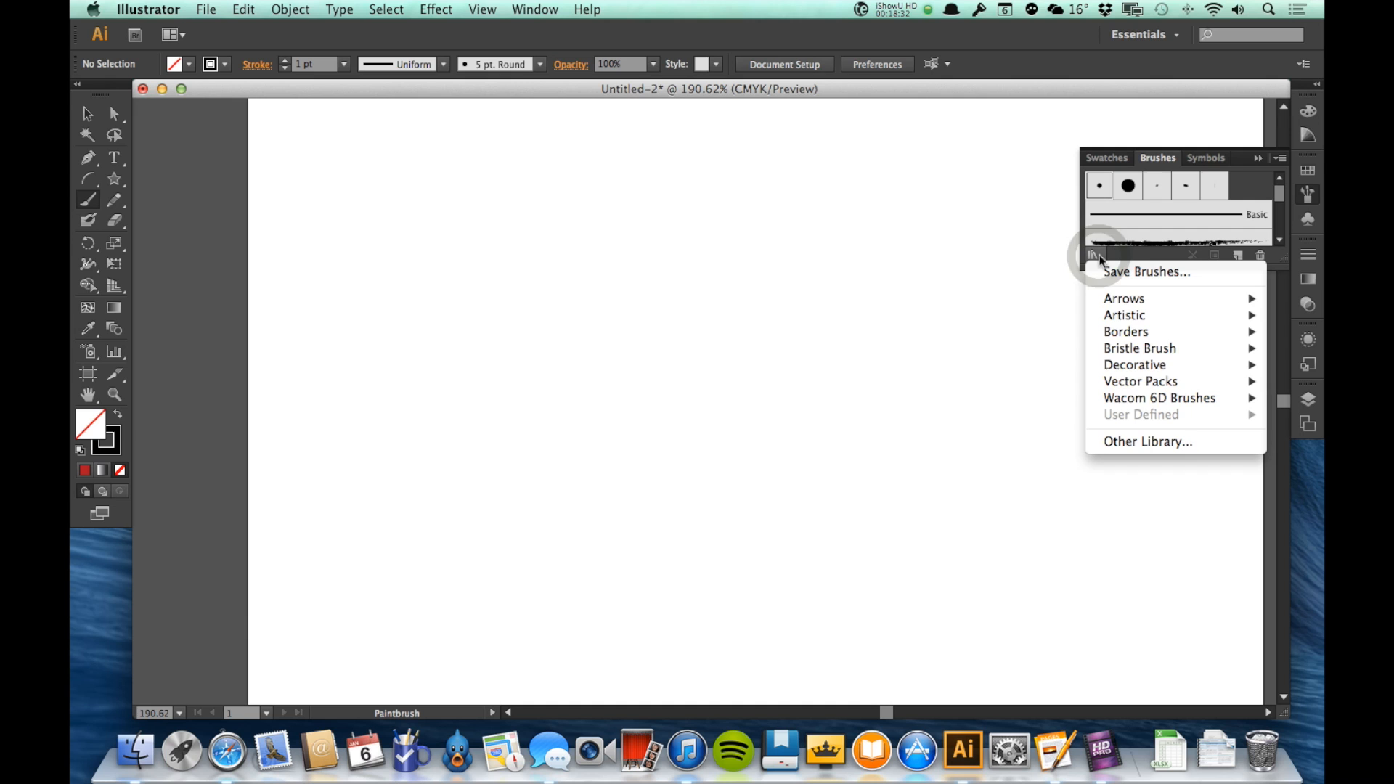
pyautogui.click(1147, 441)
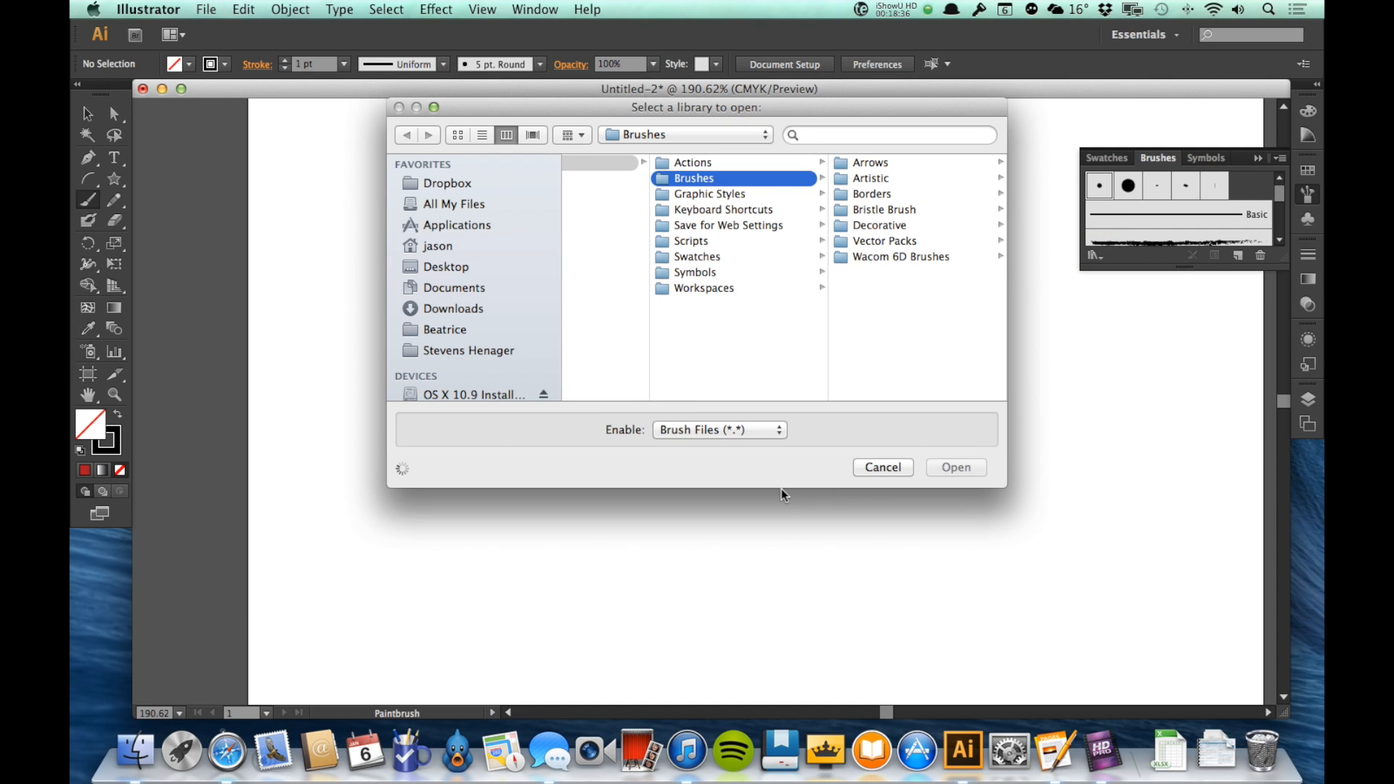
pyautogui.click(882, 466)
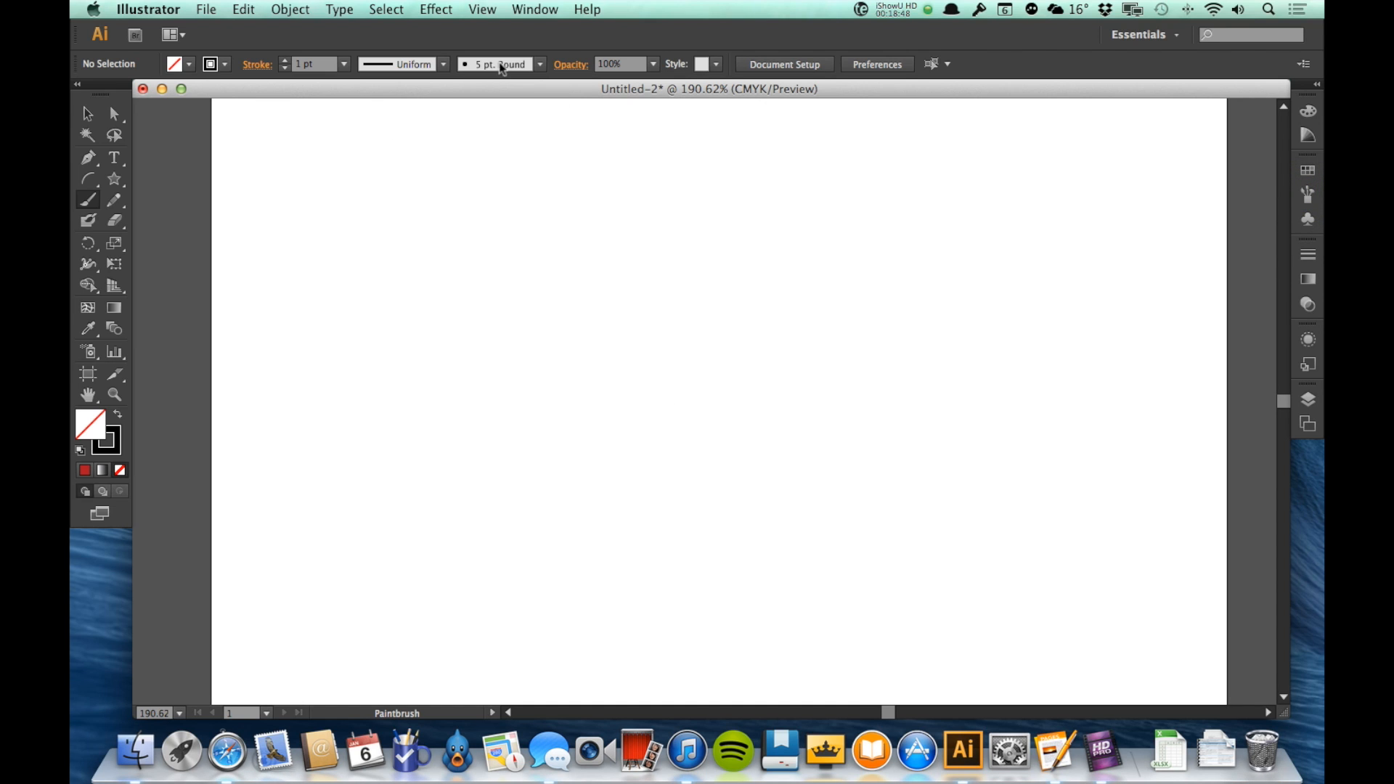
pyautogui.moveTo(498, 64)
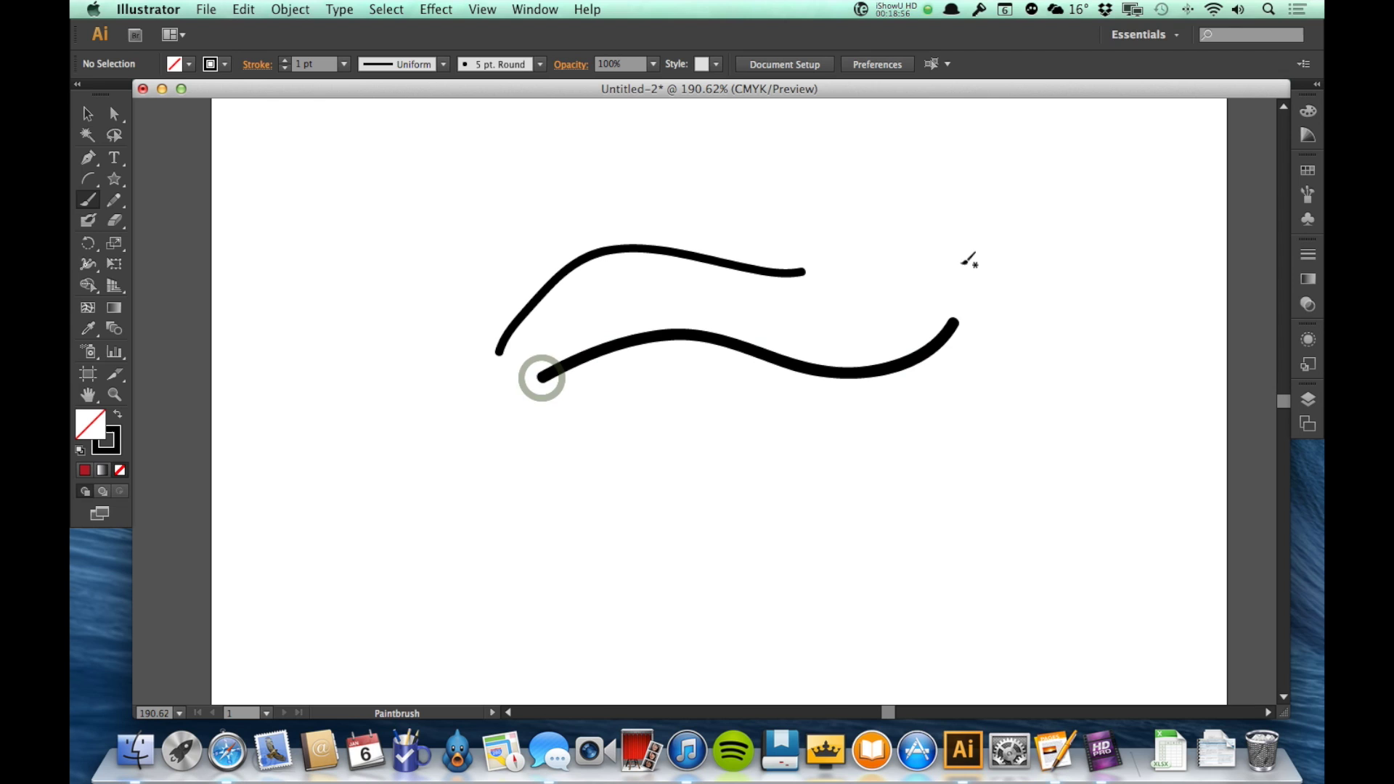
# Paint a thicker stroke with the 15 pt Round brush, then select all strokes to clear them.
pyautogui.click(540, 64)
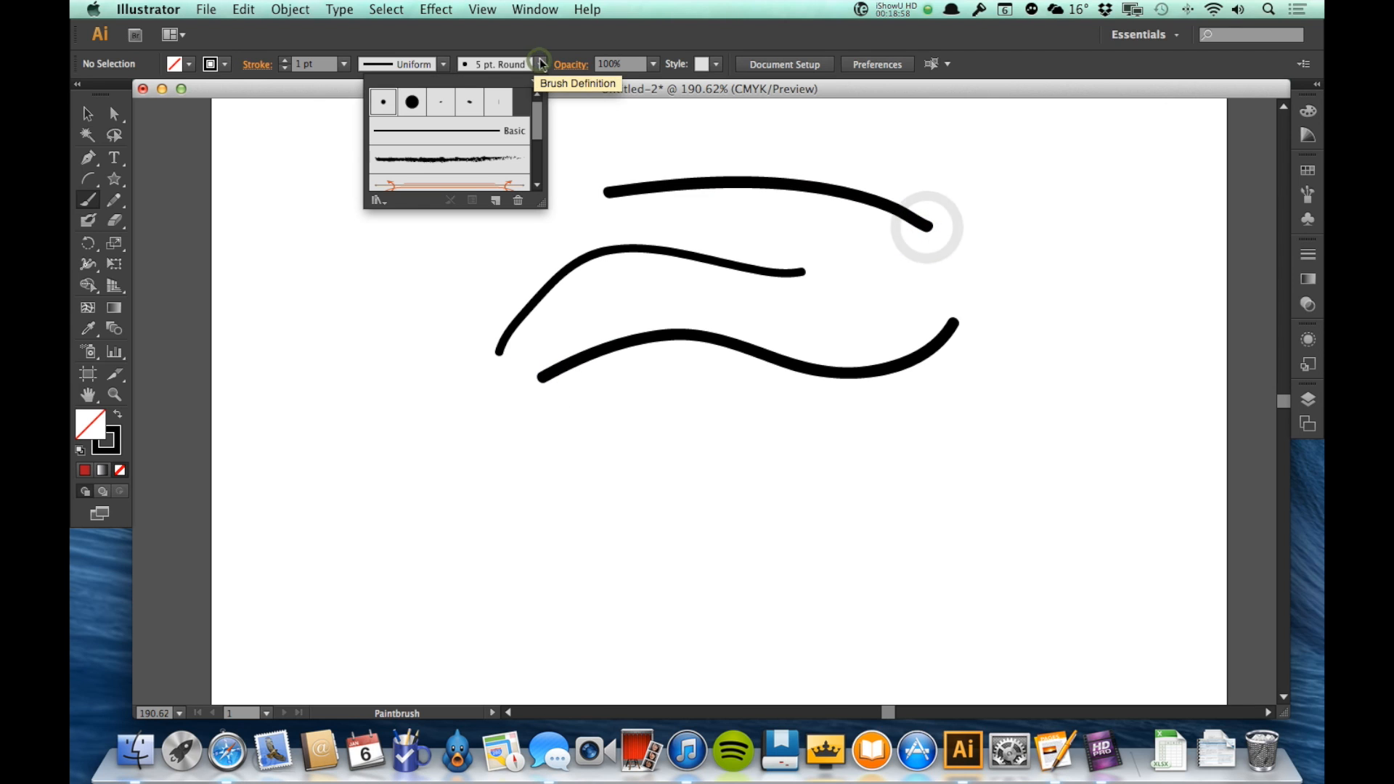
pyautogui.click(411, 102)
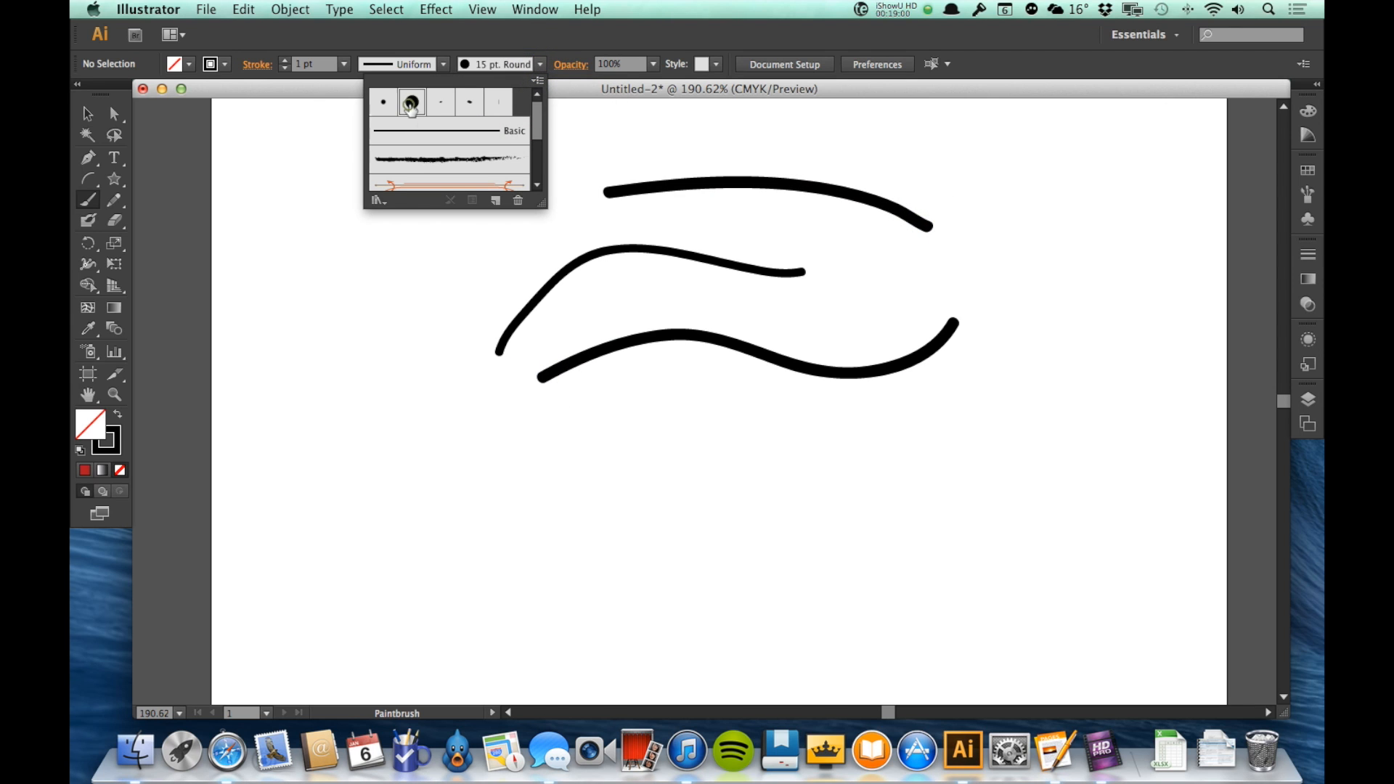
pyautogui.click(411, 101)
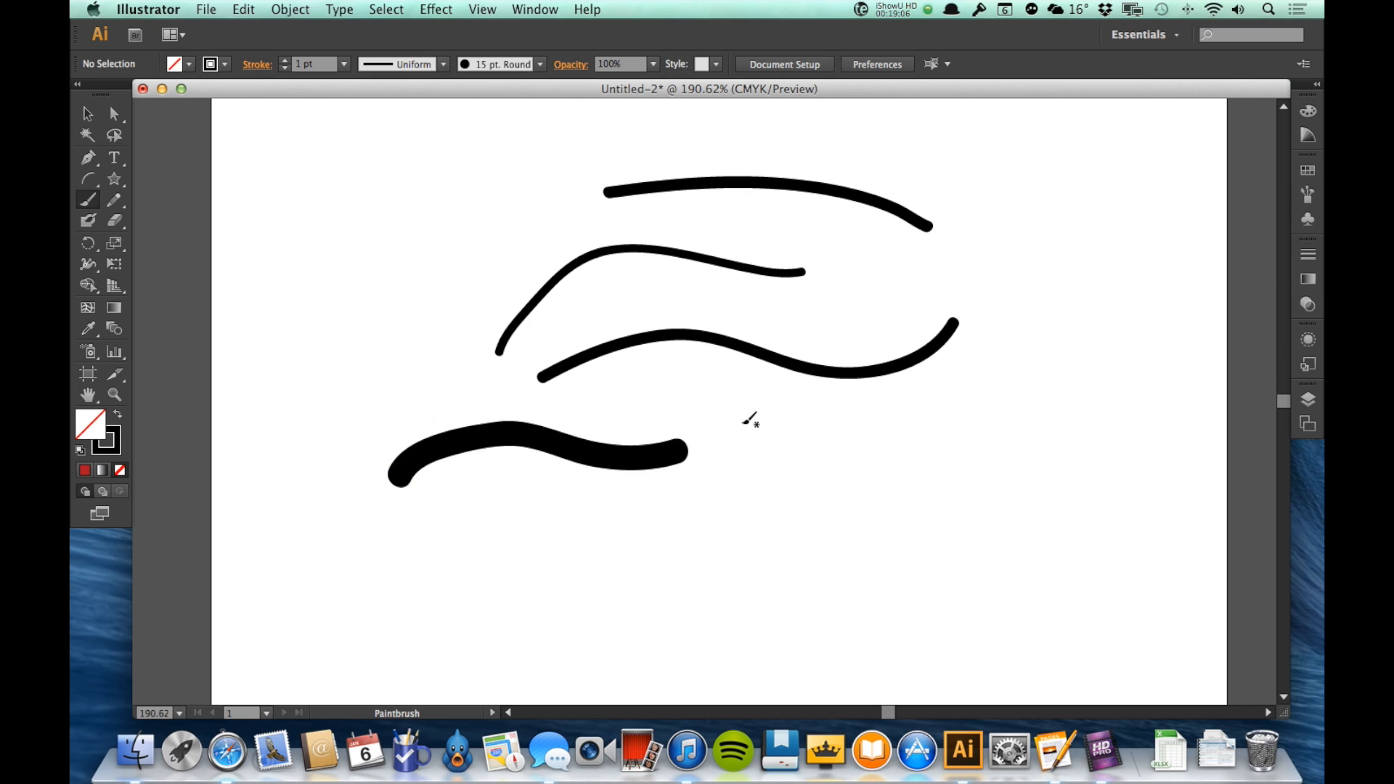
pyautogui.moveTo(466, 274)
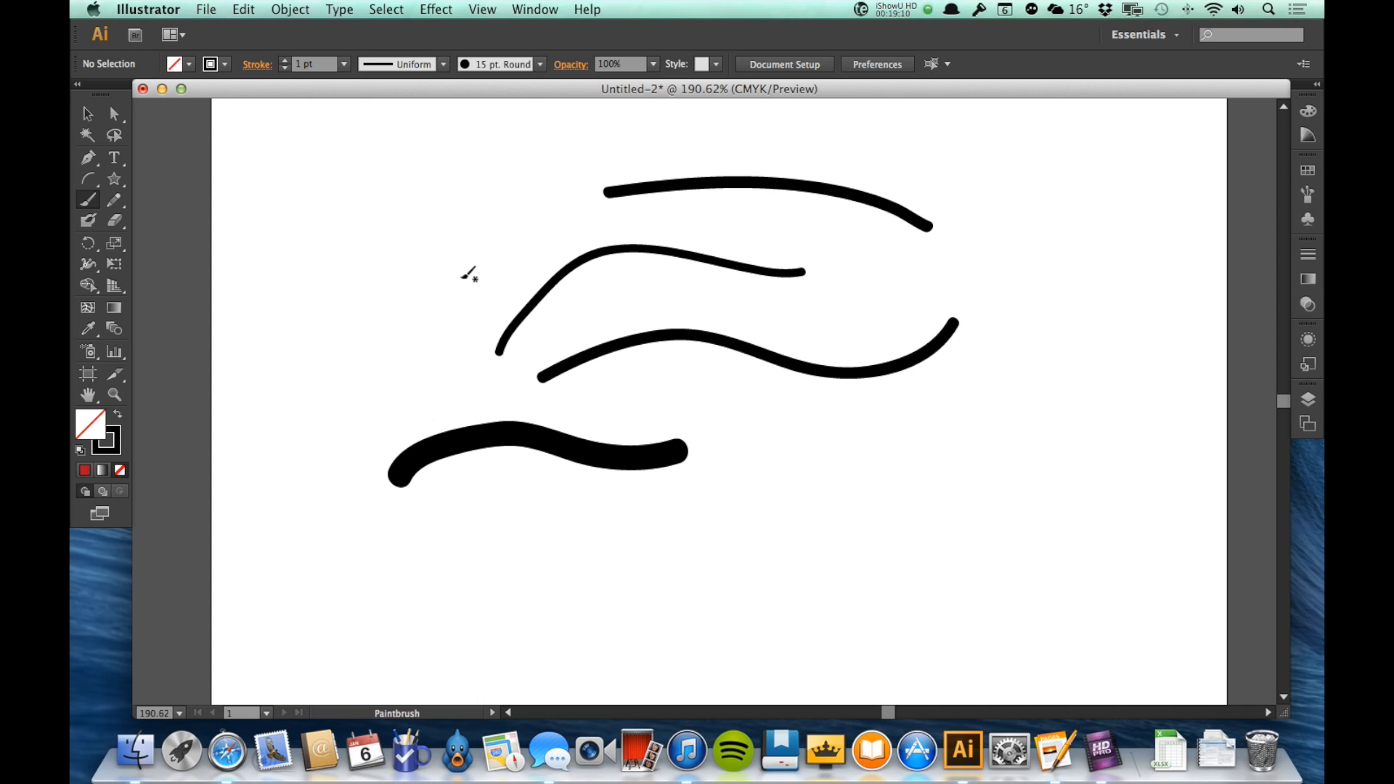
pyautogui.press('cmd+a')
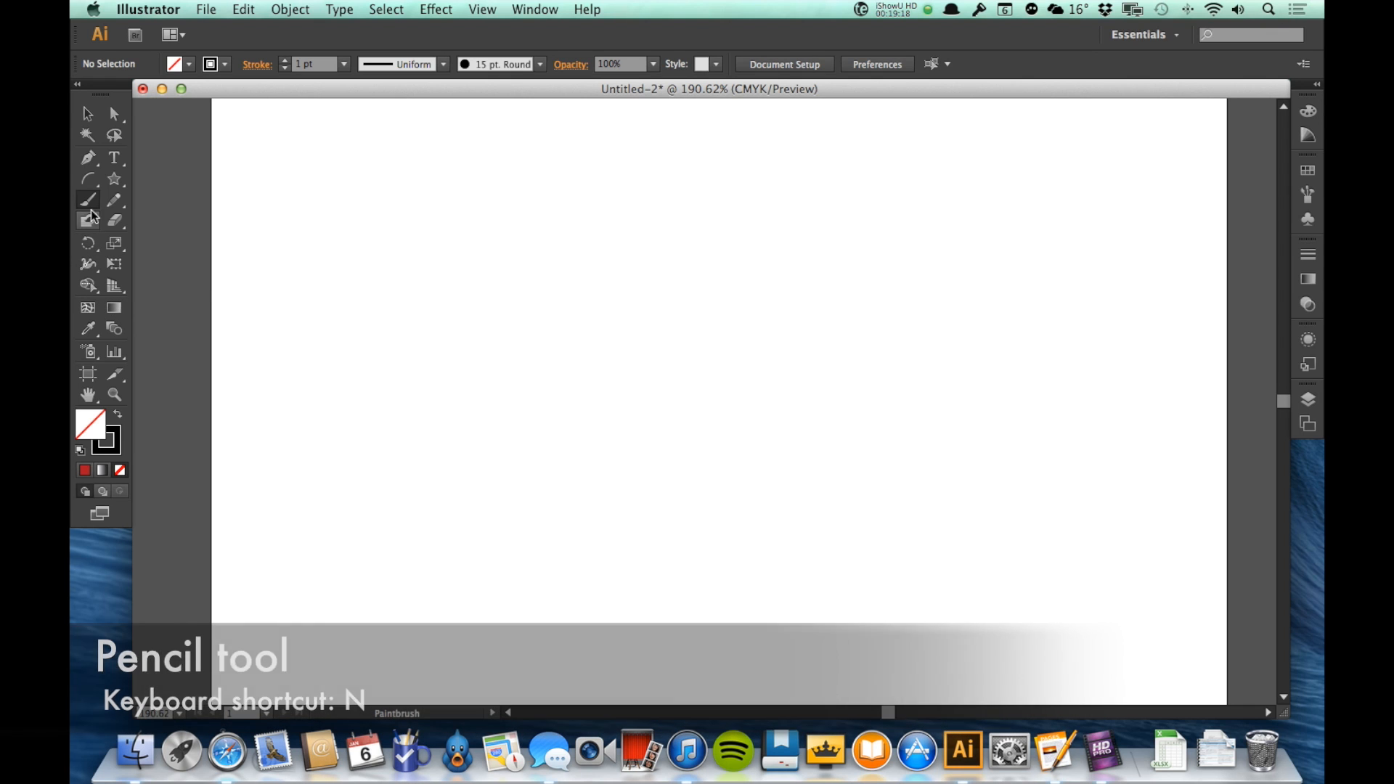
pyautogui.moveTo(114, 201)
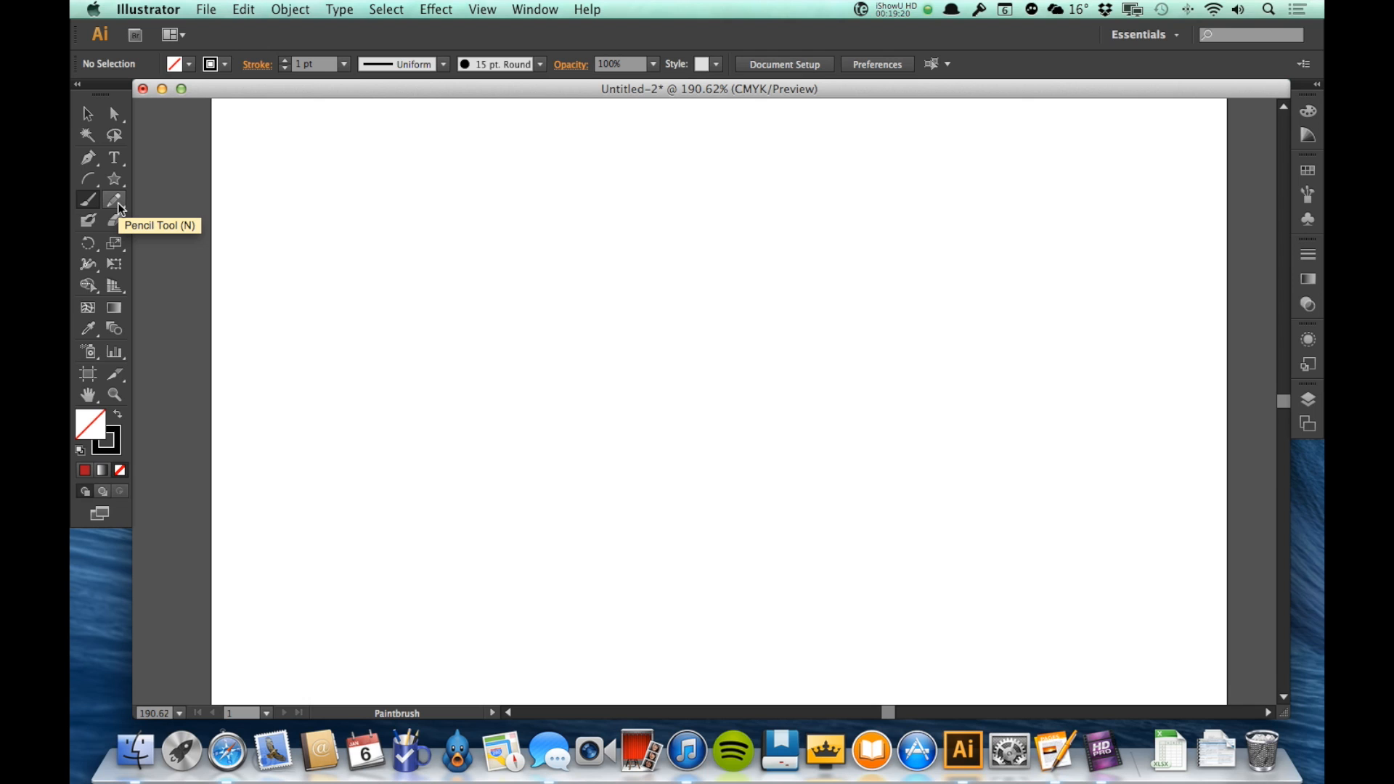
# Draw a thin wavy Pencil line from lower left to upper right across the artboard.
pyautogui.click(114, 200)
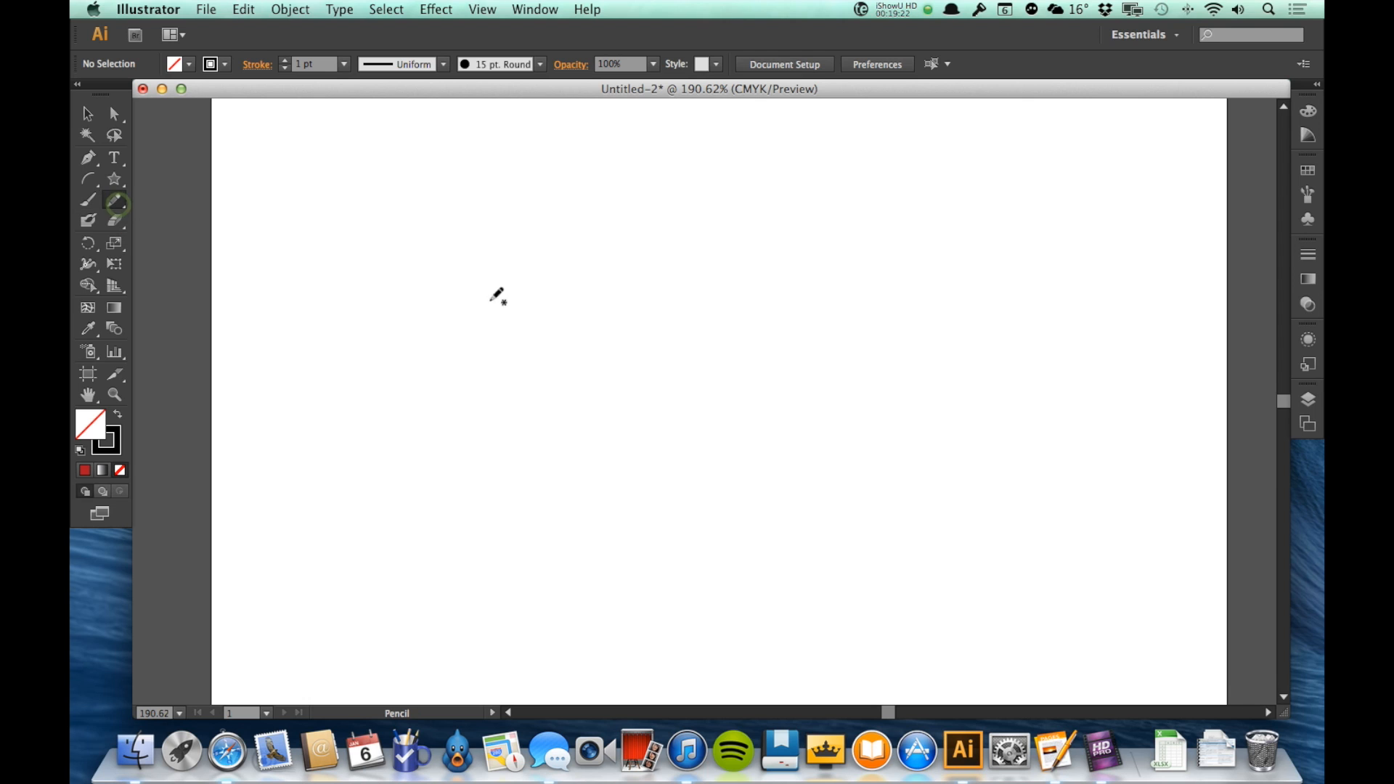
pyautogui.moveTo(489, 398)
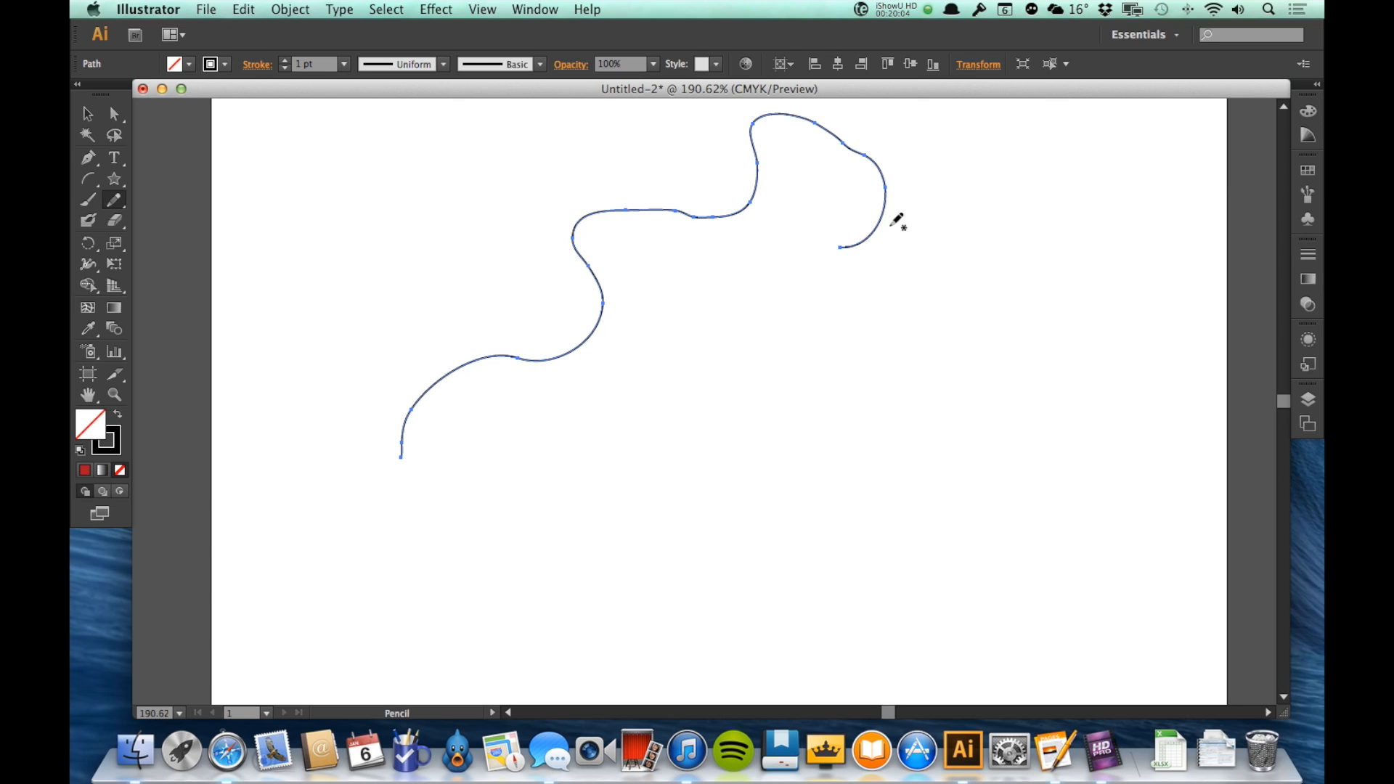
pyautogui.moveTo(876, 217)
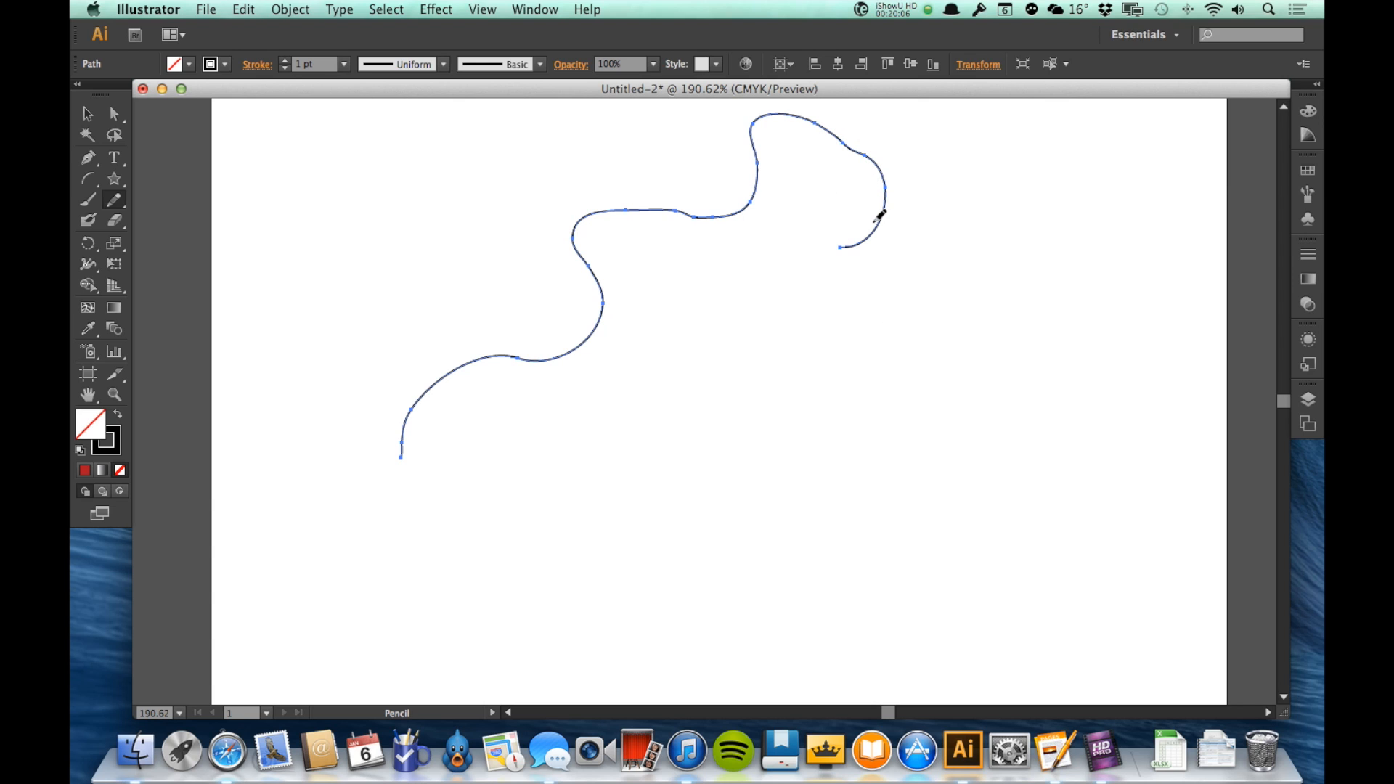
pyautogui.moveTo(719, 269)
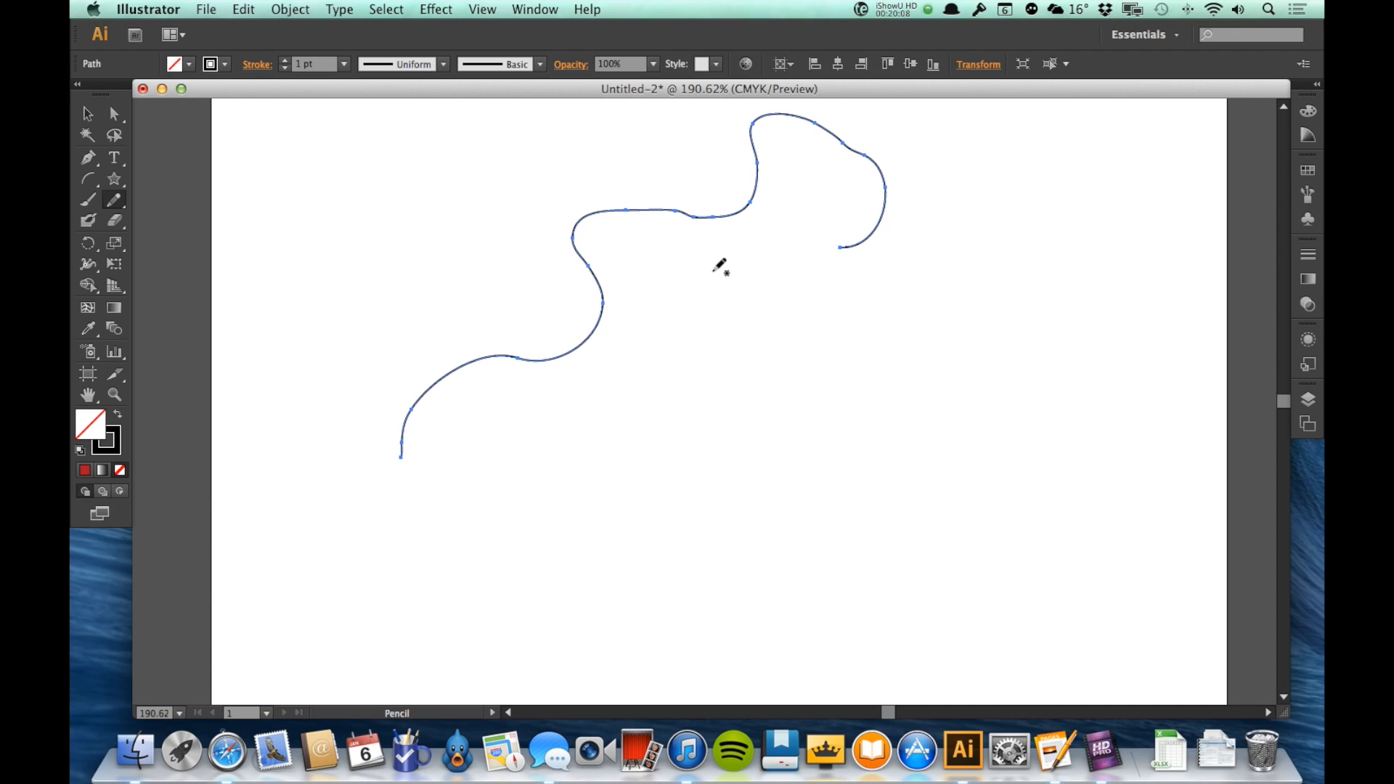
pyautogui.click(87, 113)
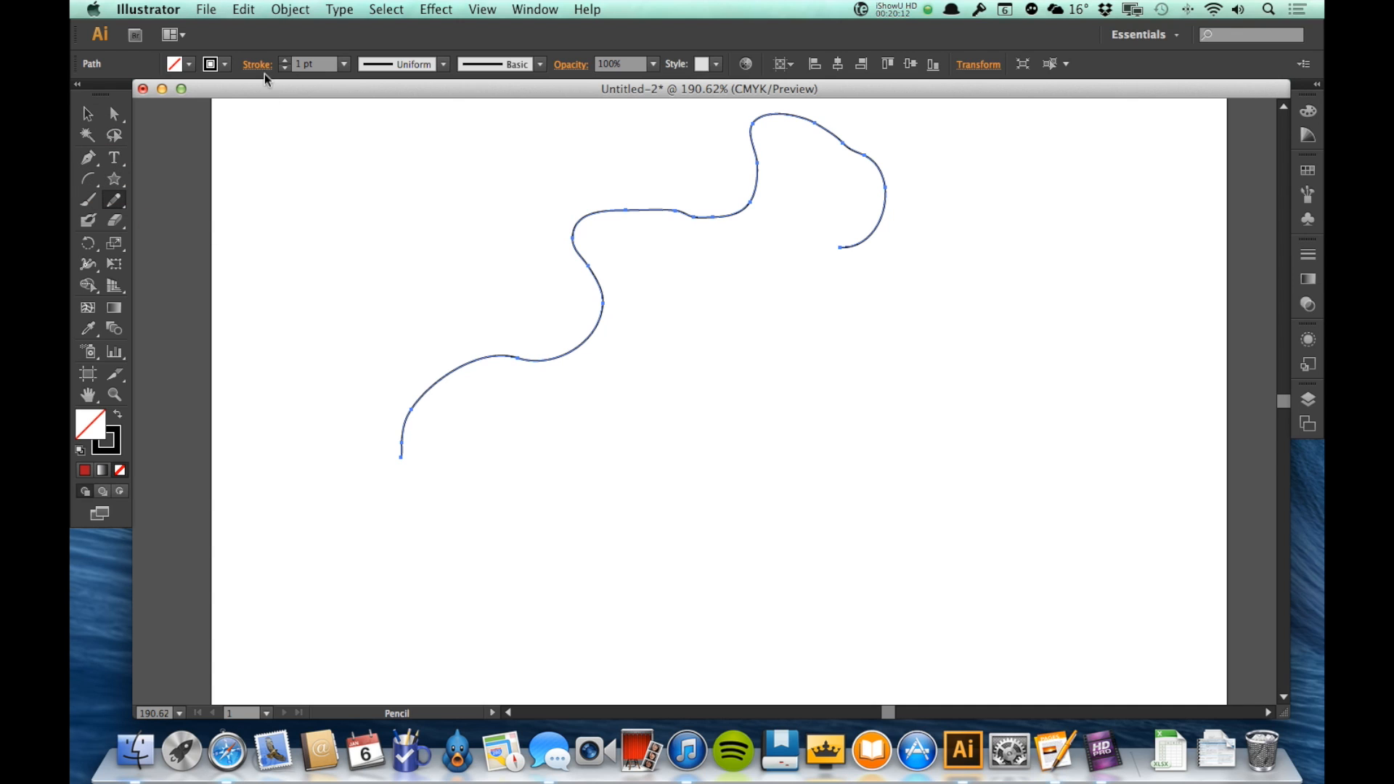
# Deselect the wavy path via Select > Deselect before drawing a short curve below its end.
pyautogui.click(386, 9)
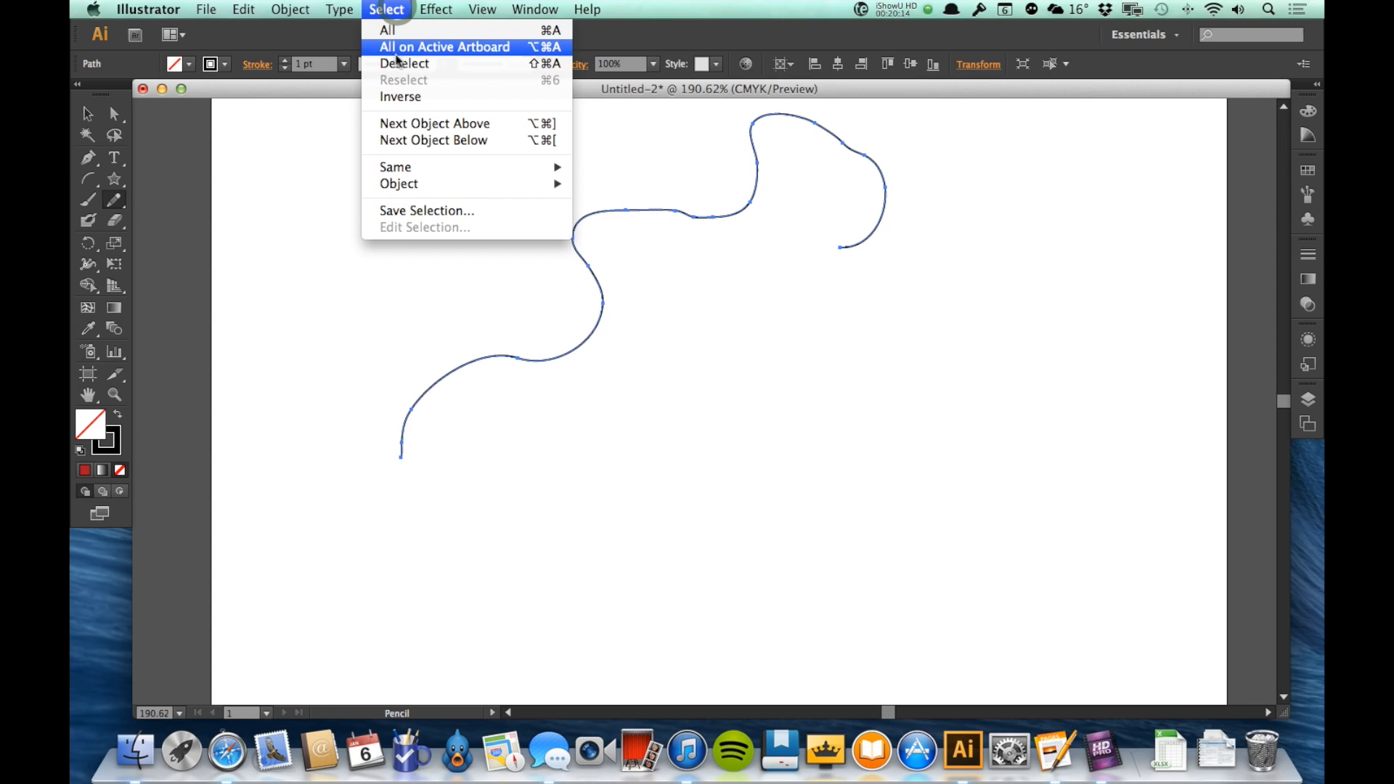
pyautogui.click(404, 63)
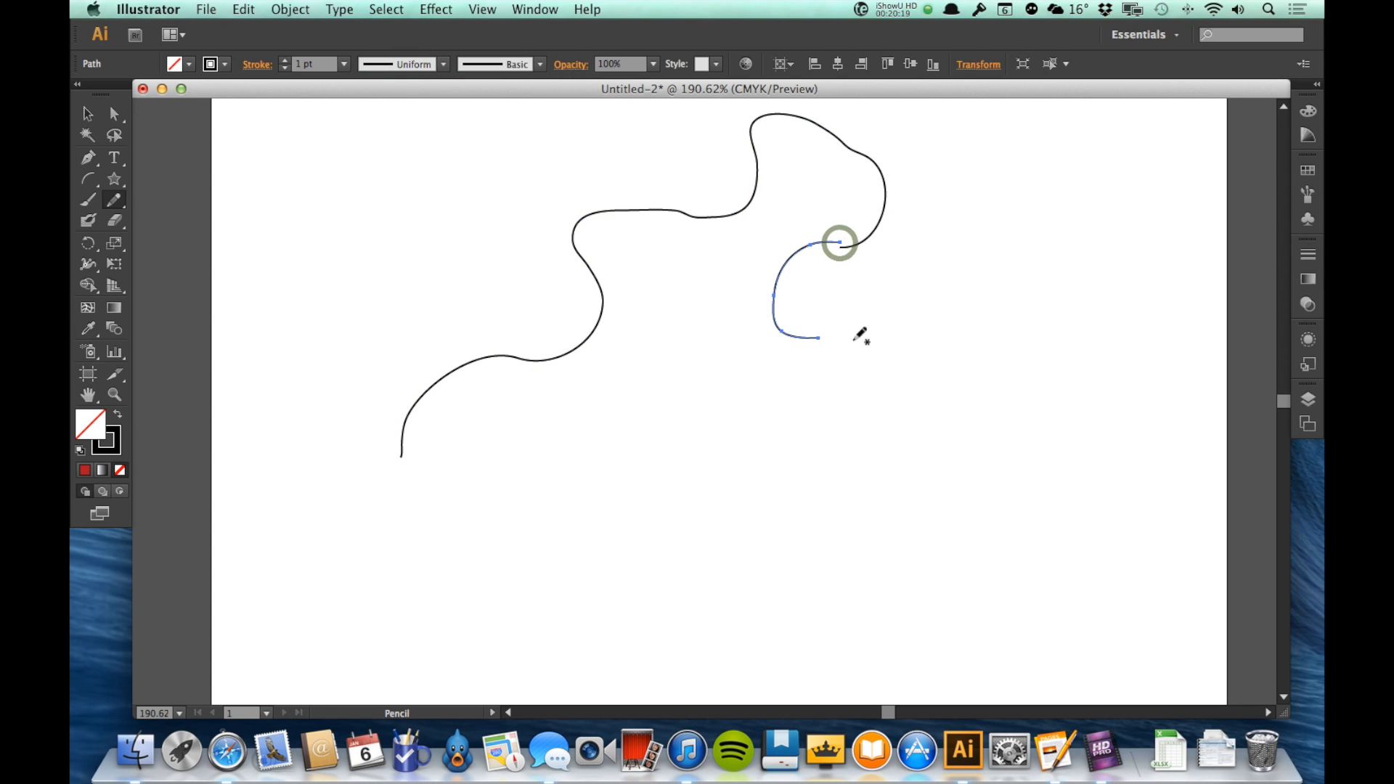
pyautogui.moveTo(853, 263)
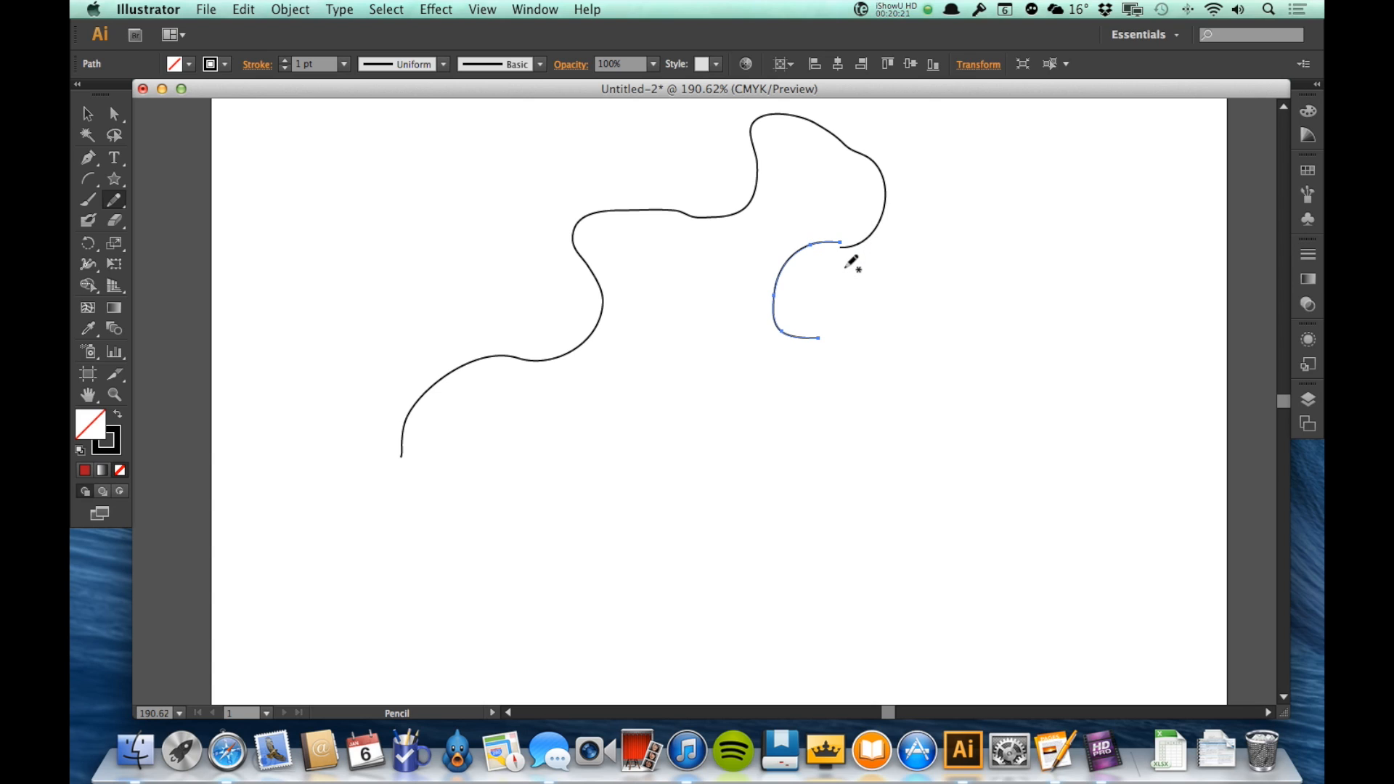